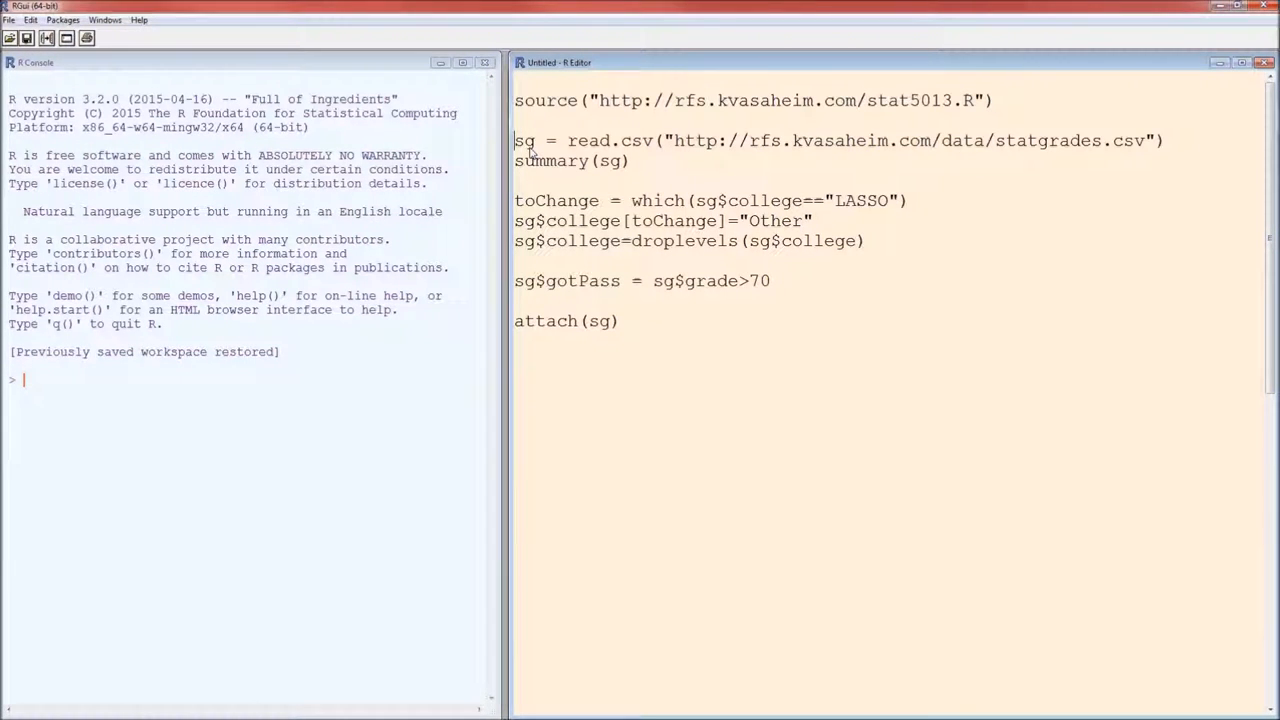
pyautogui.moveTo(1090, 184)
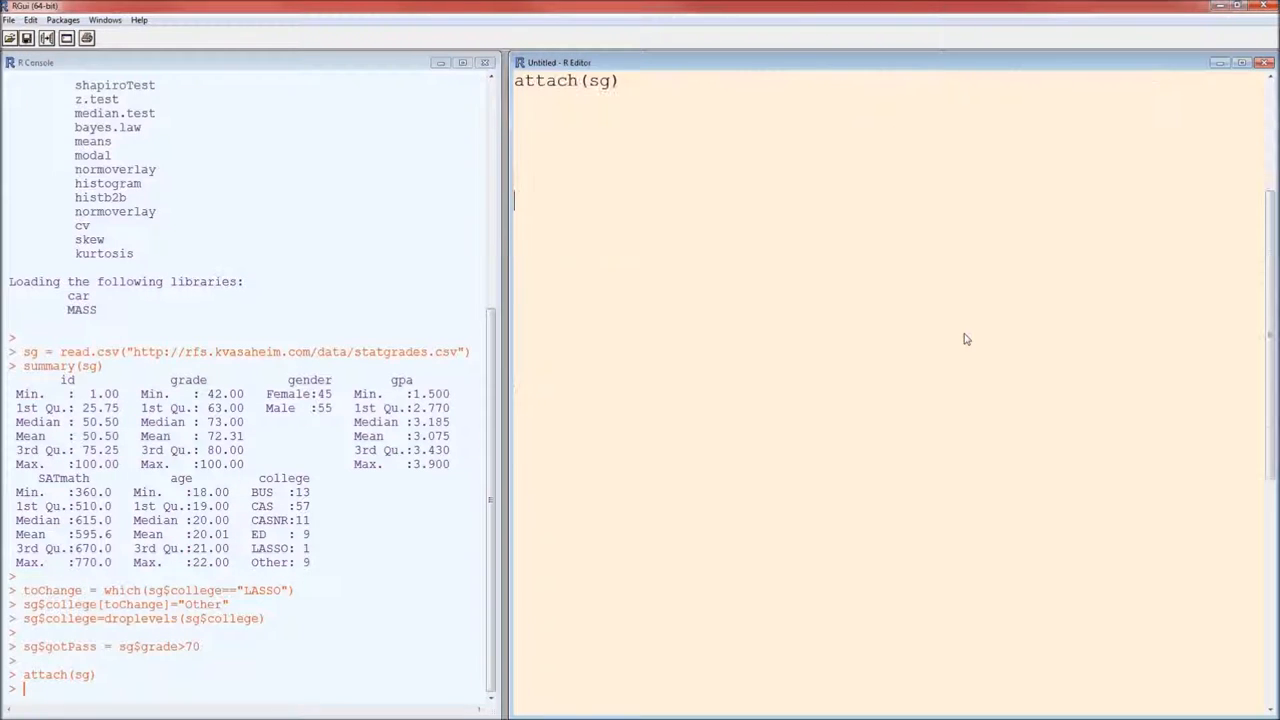
# Run barplot( table(gender,college) ) to get a stacked bar chart, then close the chart.
pyautogui.write('barplot( table(gender,college) )')
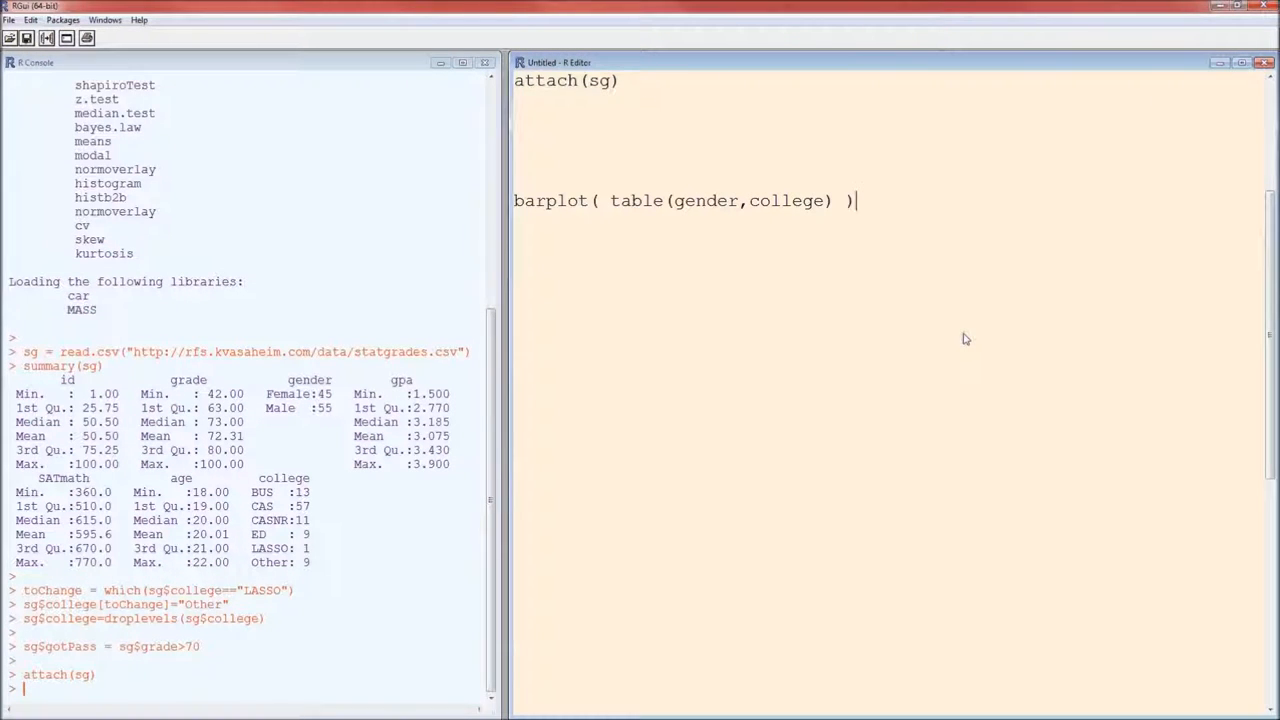
pyautogui.press('Return')
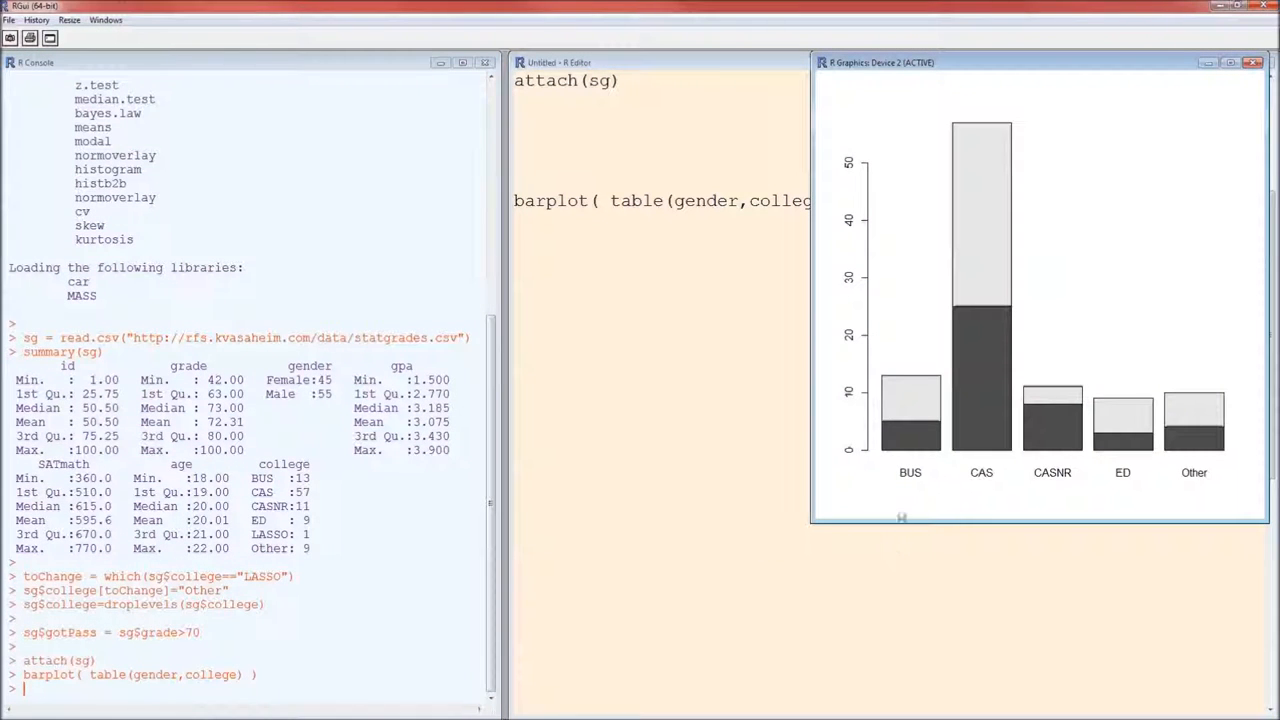
pyautogui.moveTo(918, 450)
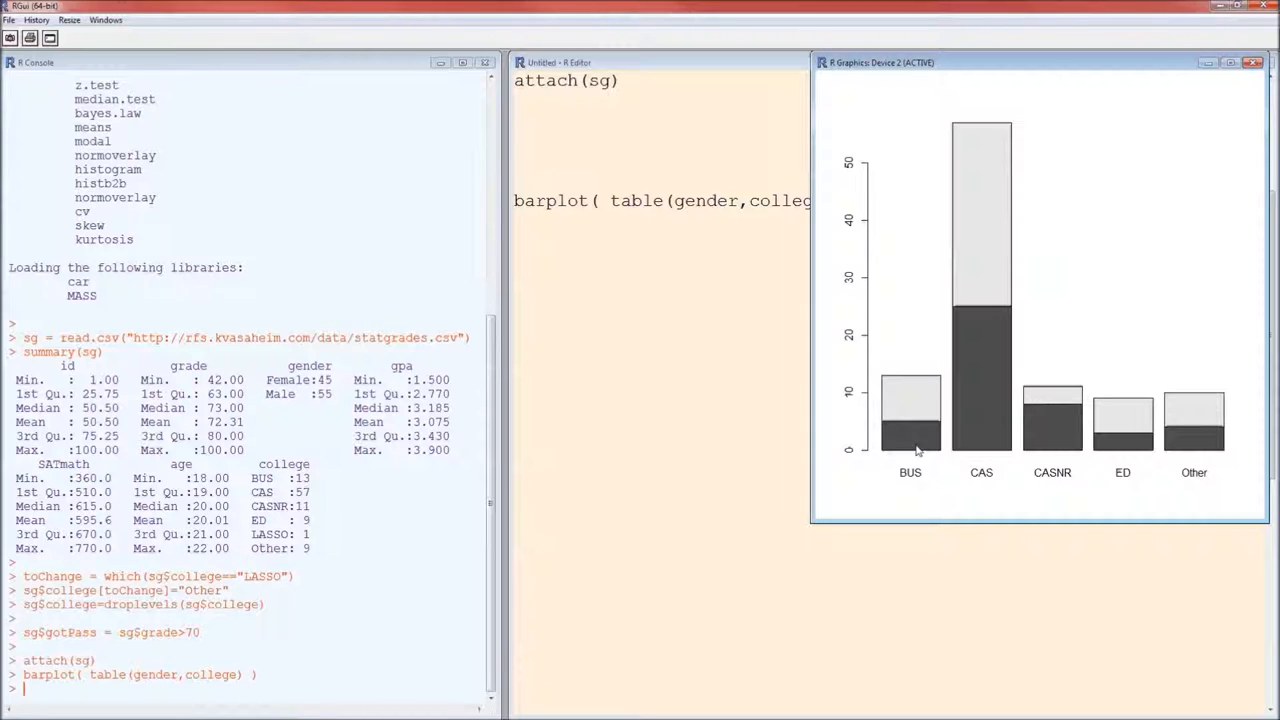
pyautogui.moveTo(916, 412)
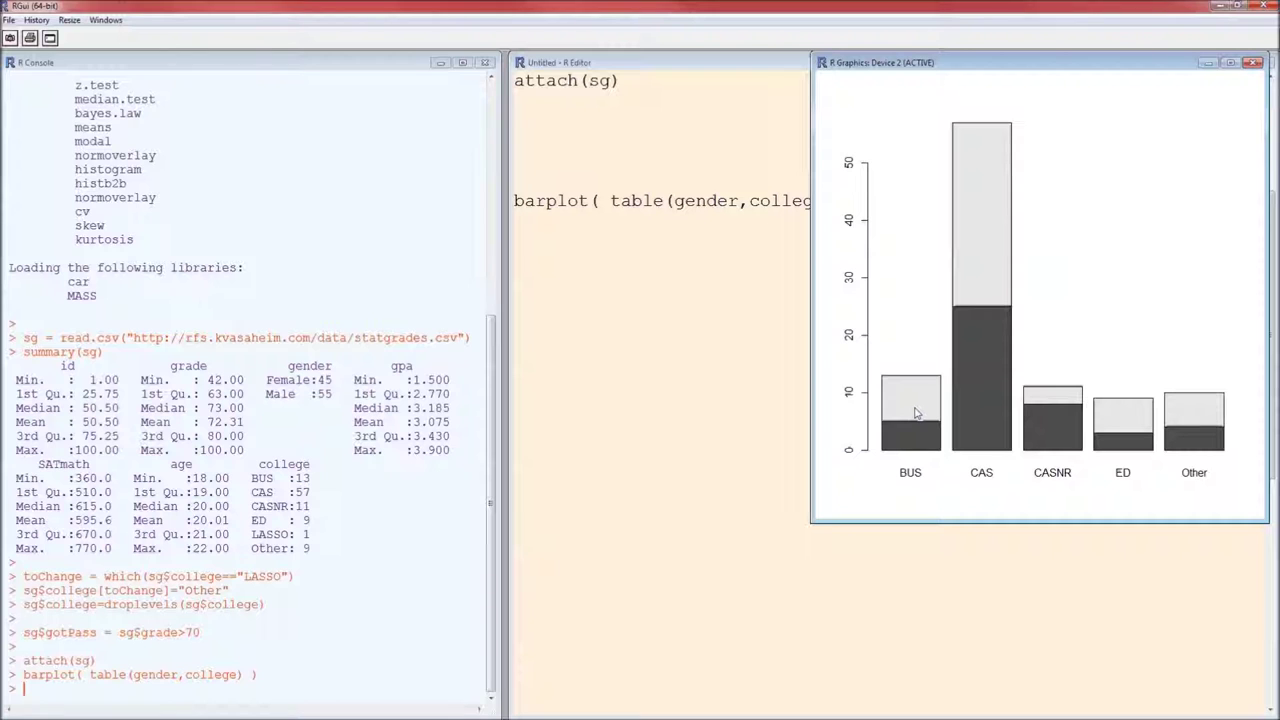
pyautogui.moveTo(856, 482)
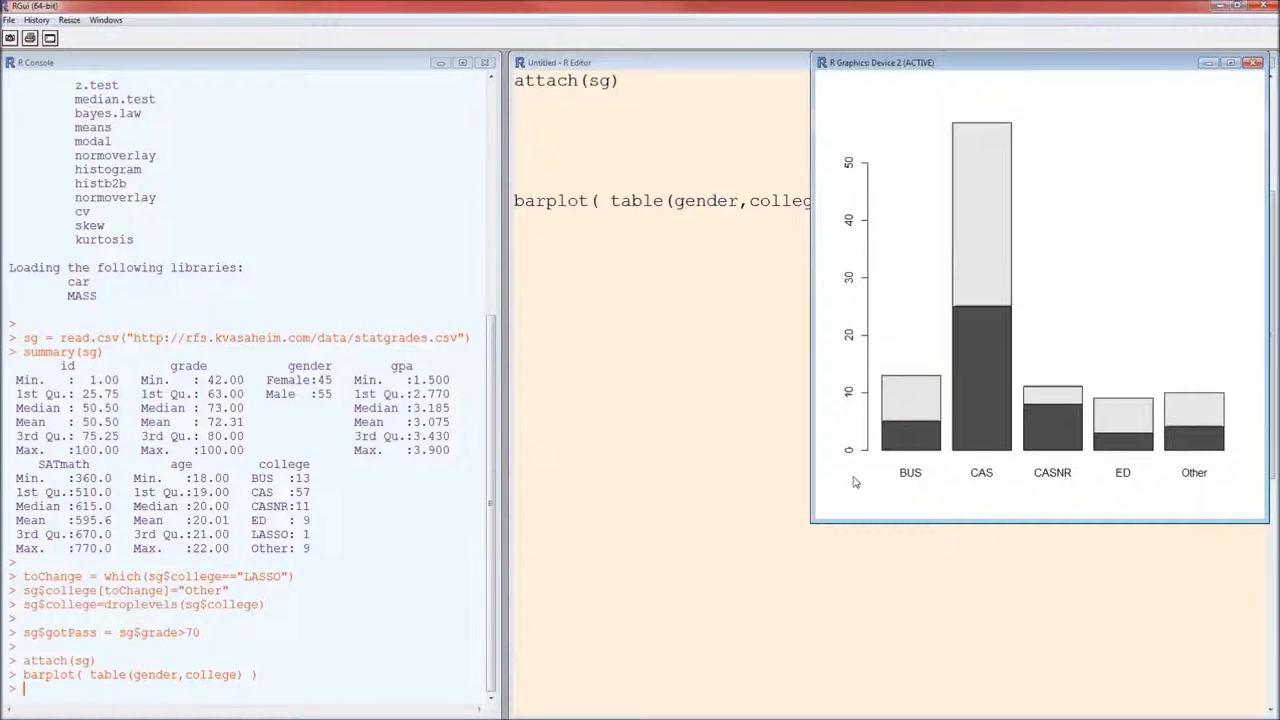
pyautogui.click(1252, 62)
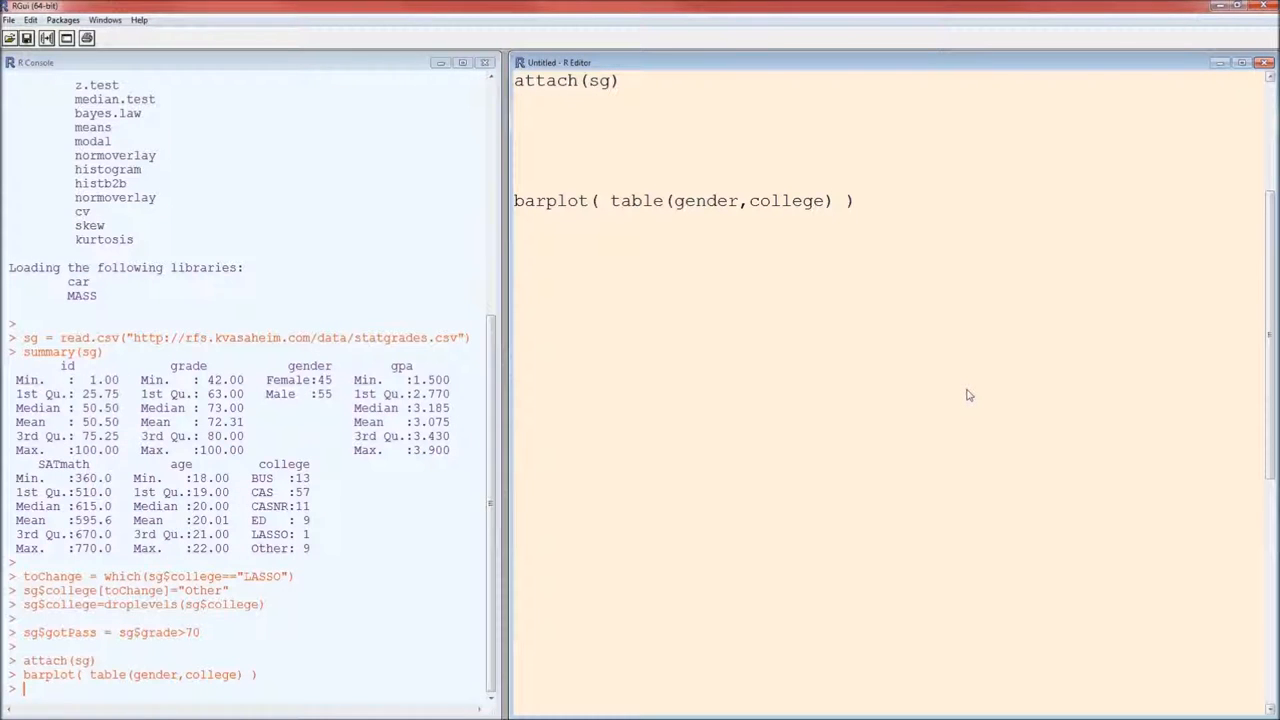
# Redraw the gender-by-college bar chart with beside=TRUE, then close the graphics window.
pyautogui.write(', besi')
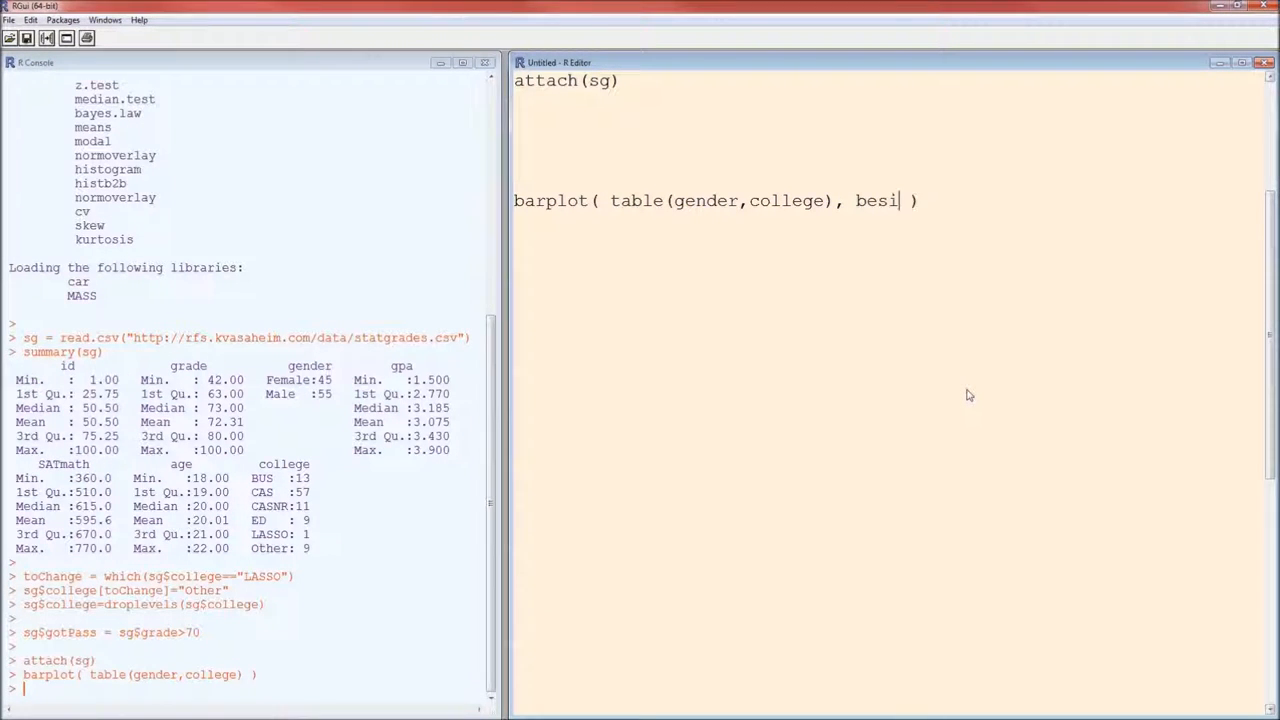
pyautogui.write('de=TRUE')
pyautogui.press('Return')
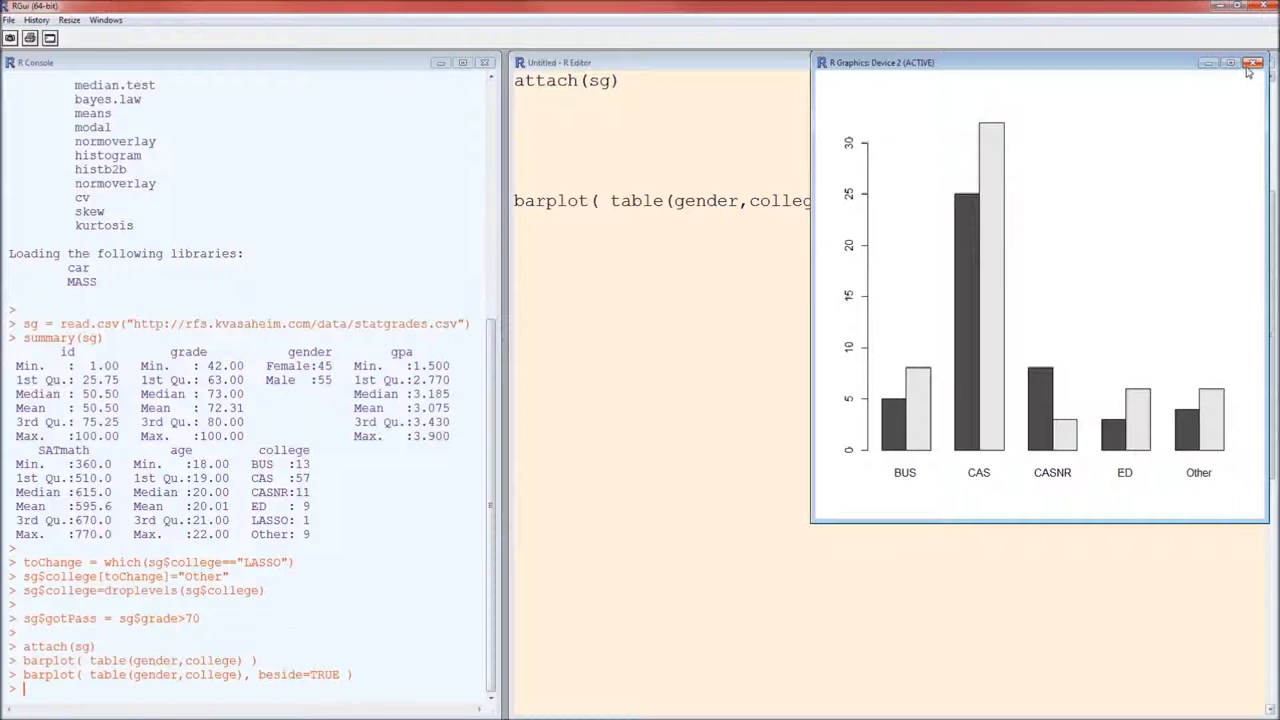
pyautogui.click(1252, 62)
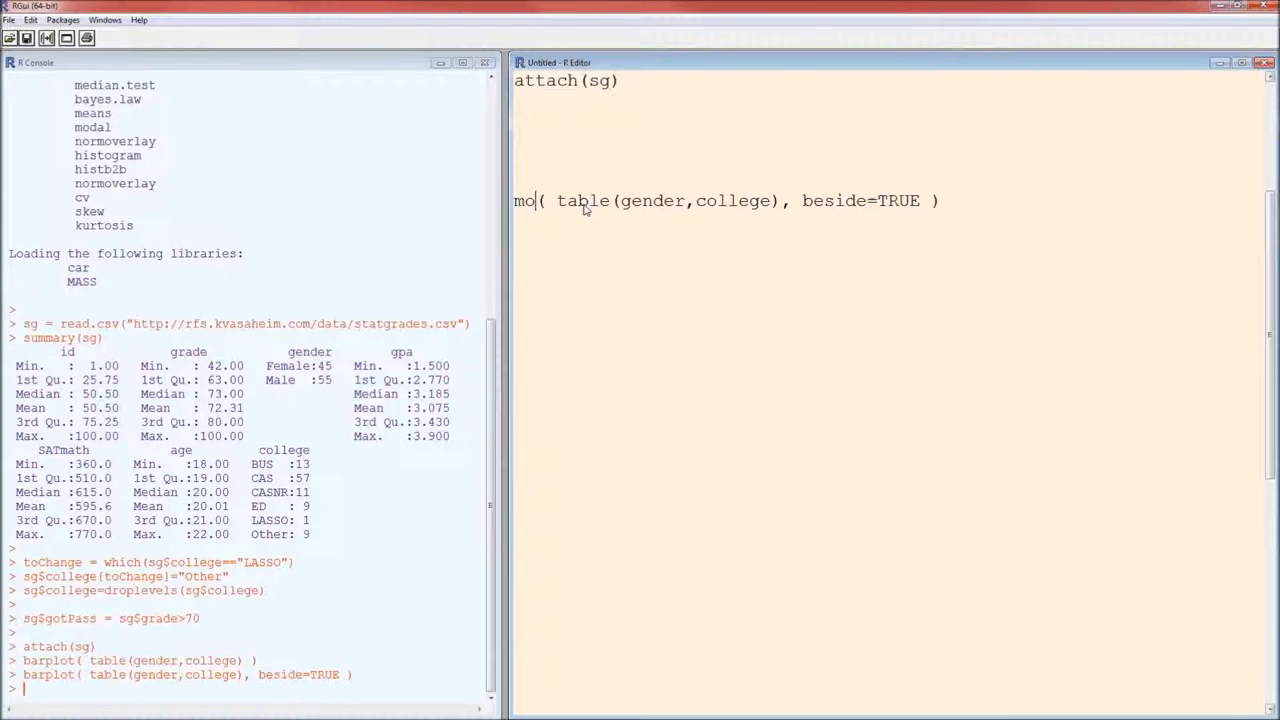
# Change the call to mosaicplot( table(gender,college) ), run it, and close the plot.
pyautogui.write('sai')
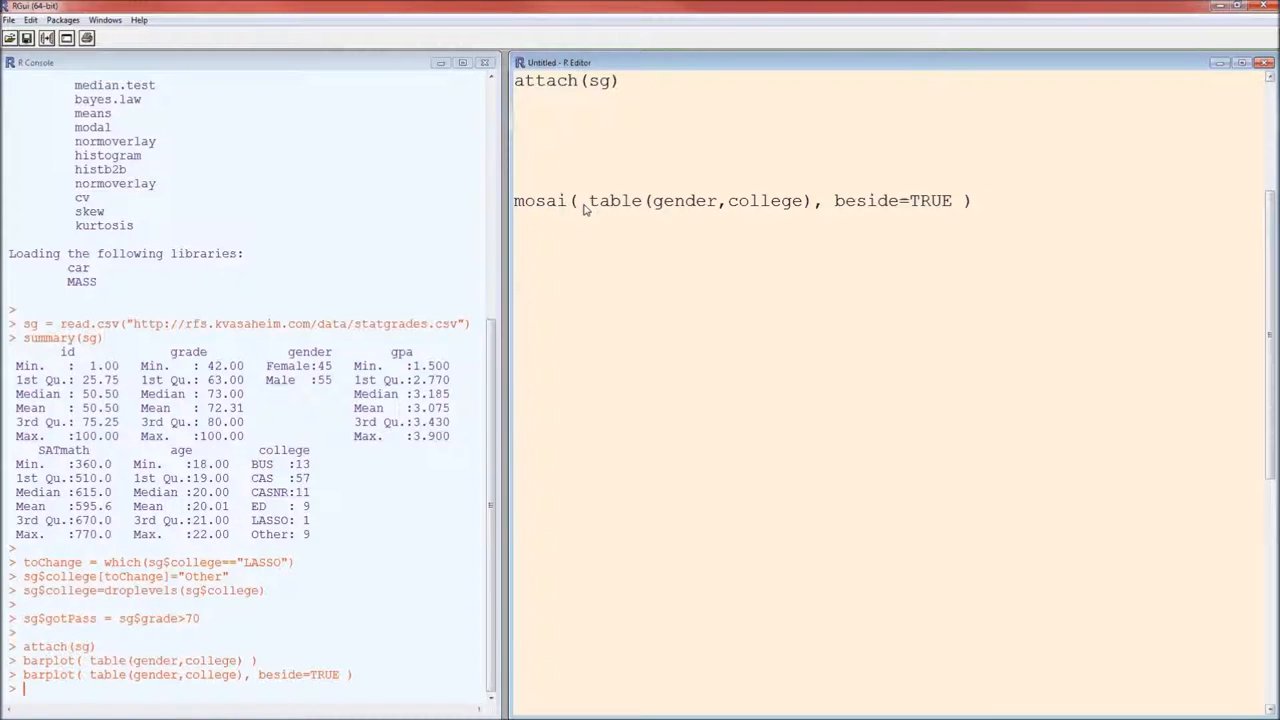
pyautogui.write('cplot')
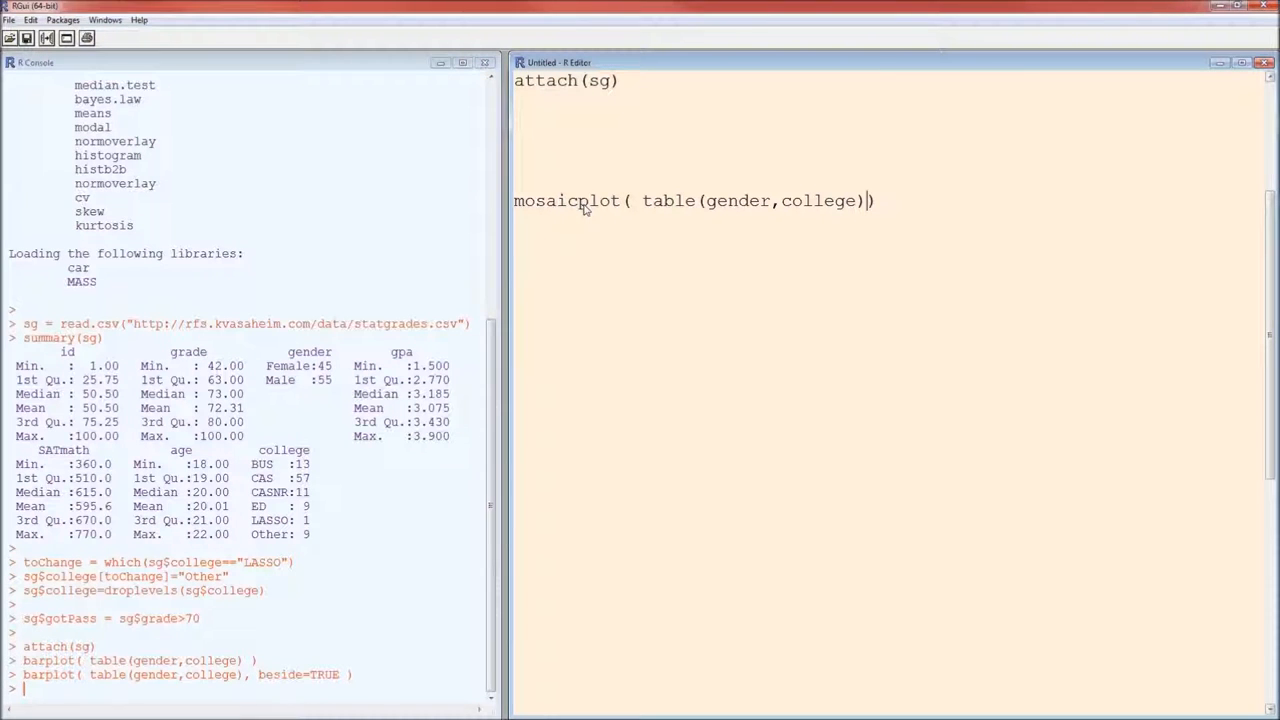
pyautogui.press('Return')
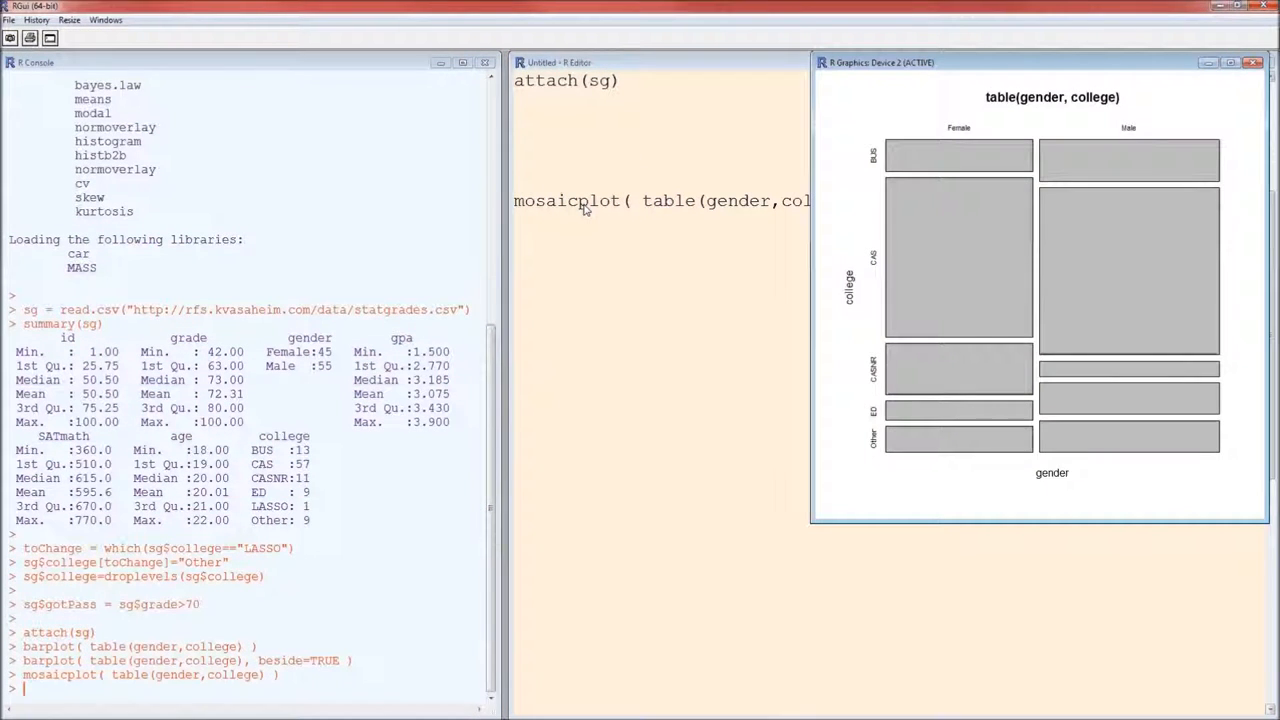
pyautogui.moveTo(844, 180)
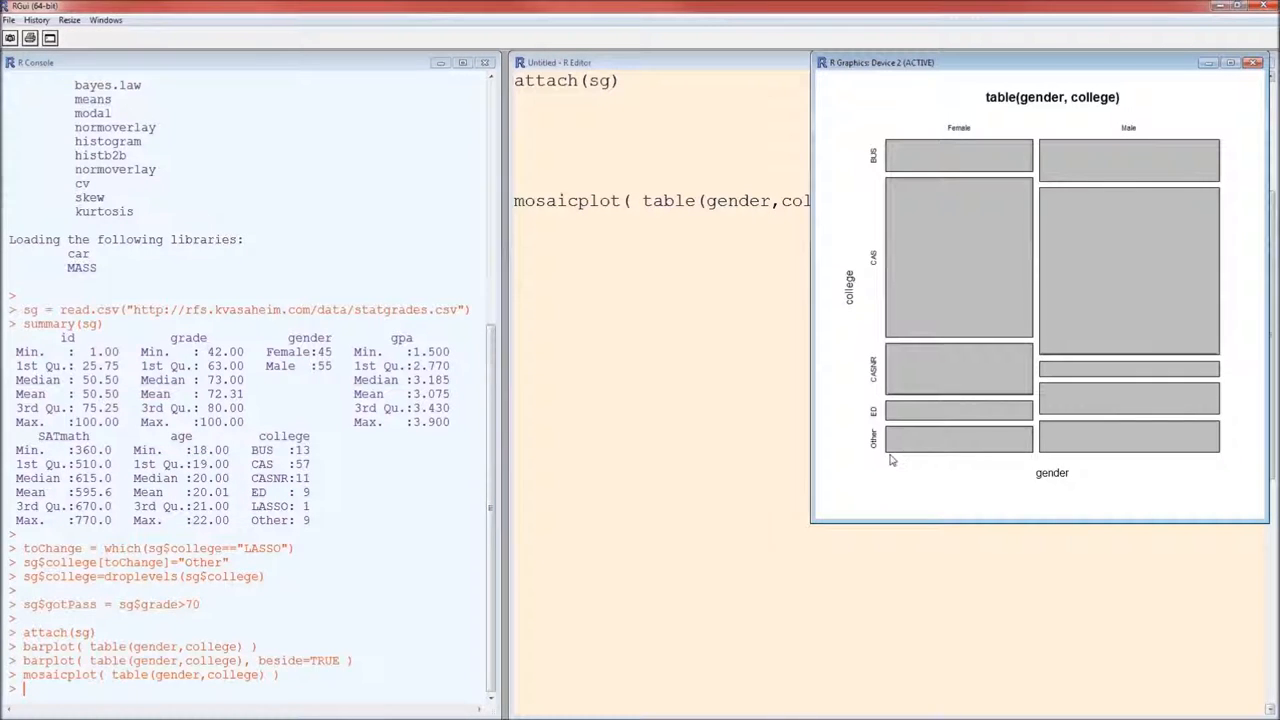
pyautogui.moveTo(870, 384)
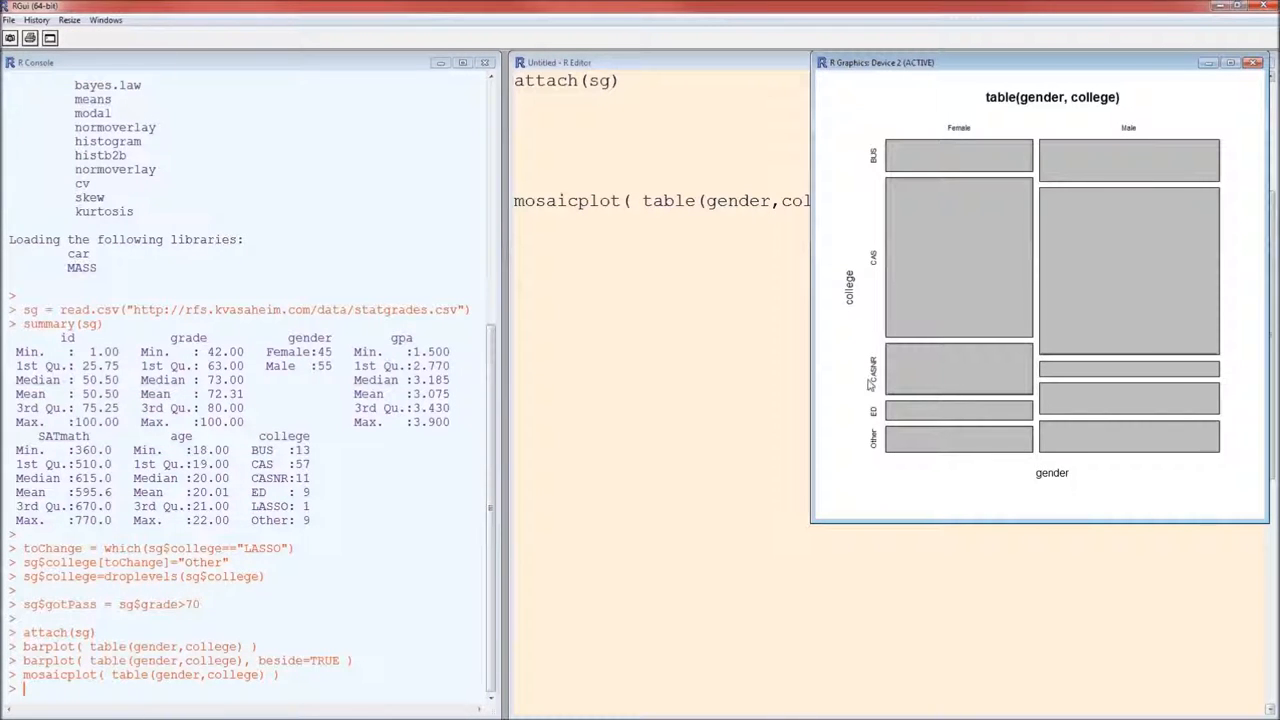
pyautogui.moveTo(912, 184)
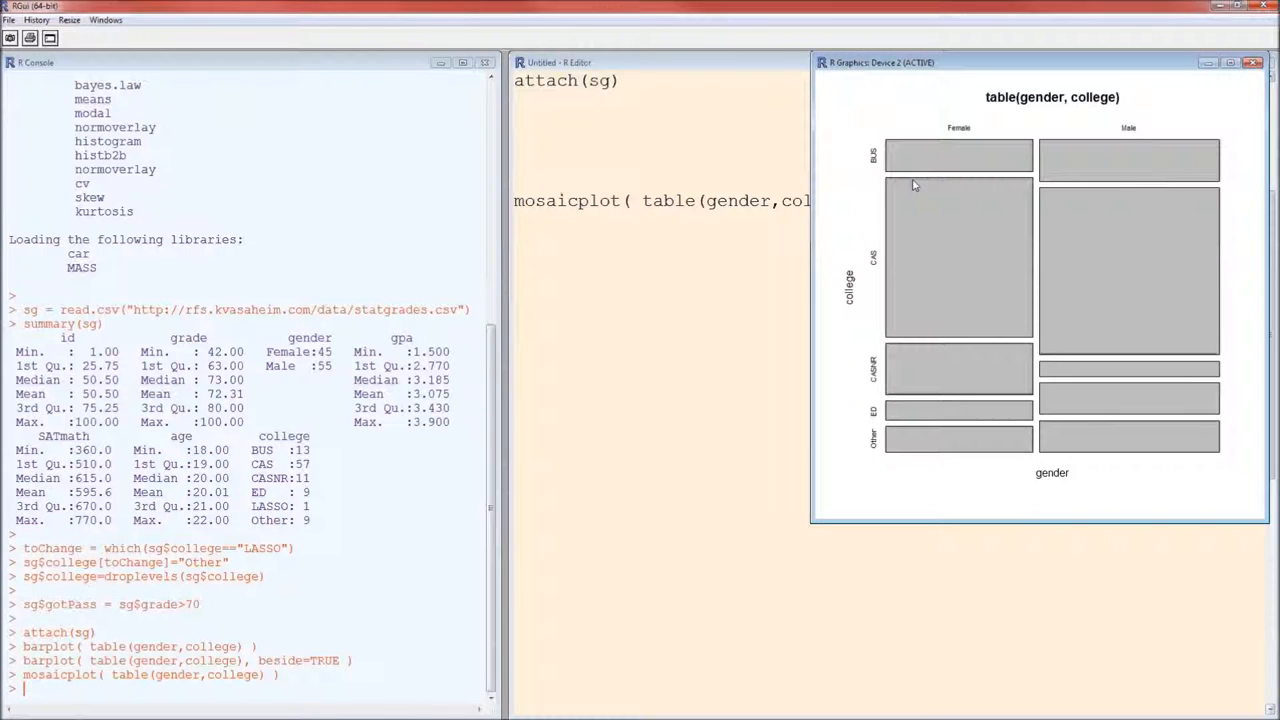
pyautogui.moveTo(978, 304)
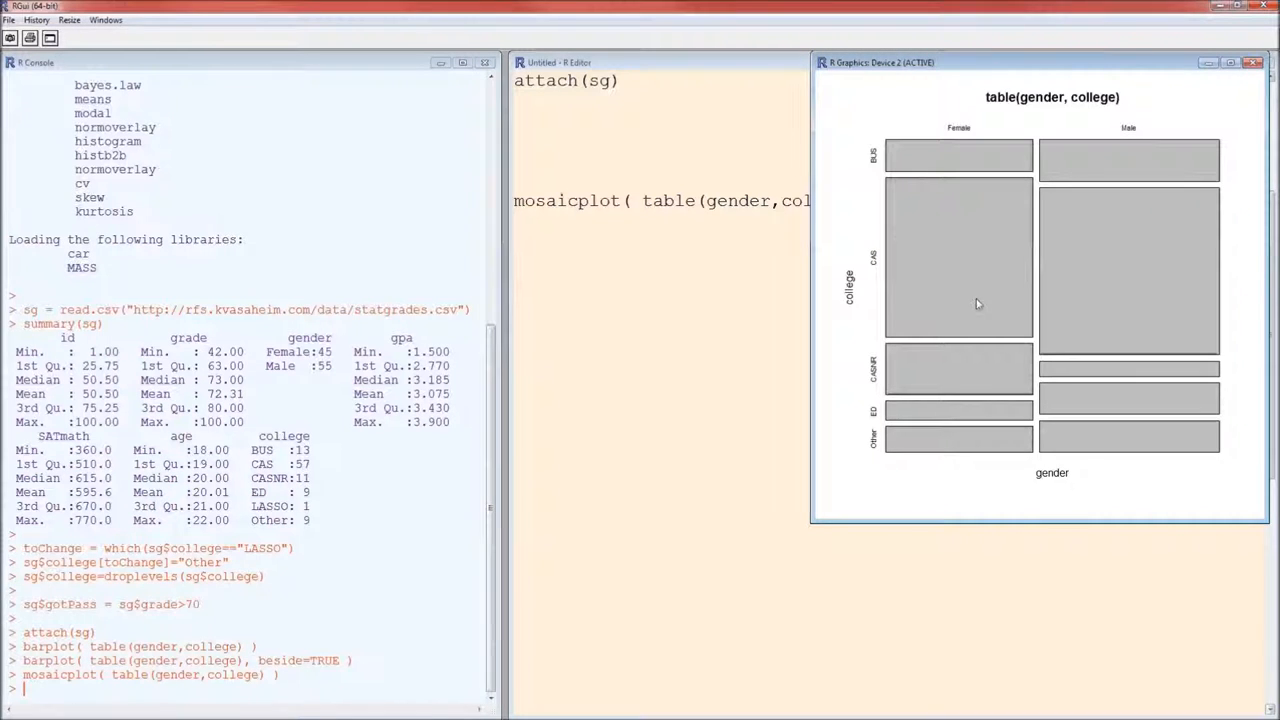
pyautogui.moveTo(1064, 340)
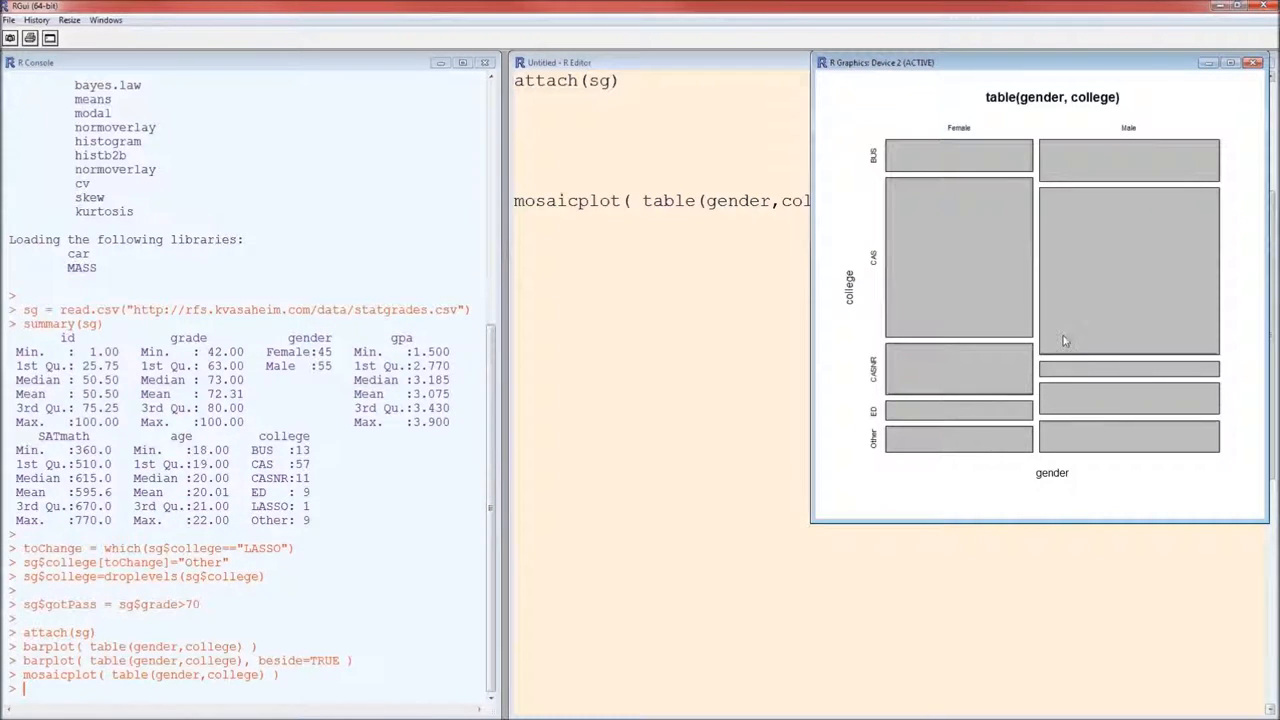
pyautogui.moveTo(1064, 328)
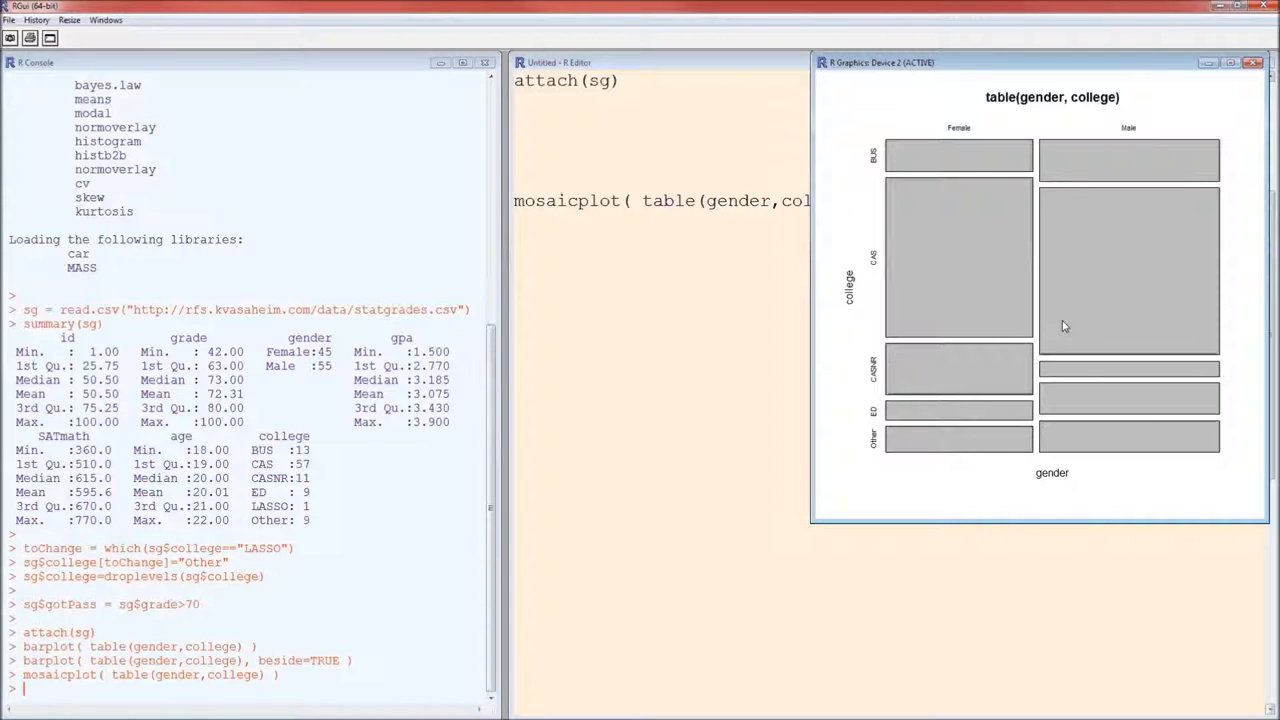
pyautogui.moveTo(1156, 308)
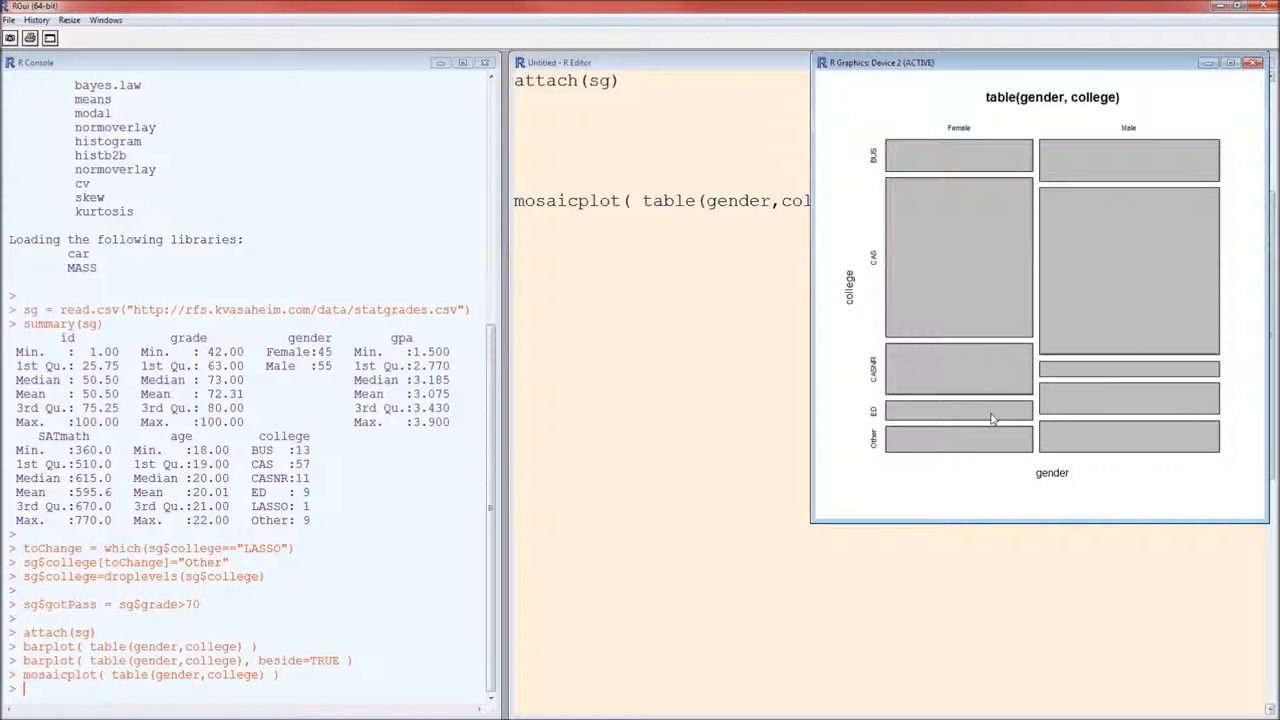
pyautogui.moveTo(1068, 372)
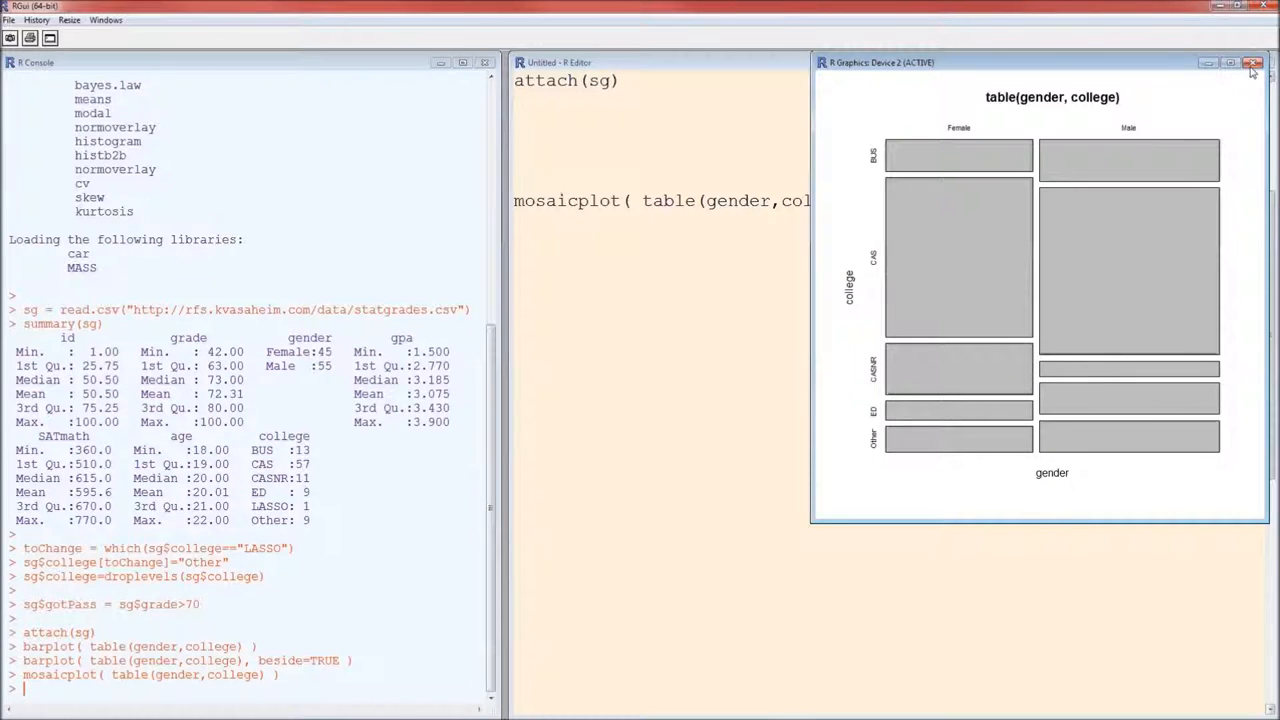
pyautogui.click(1252, 62)
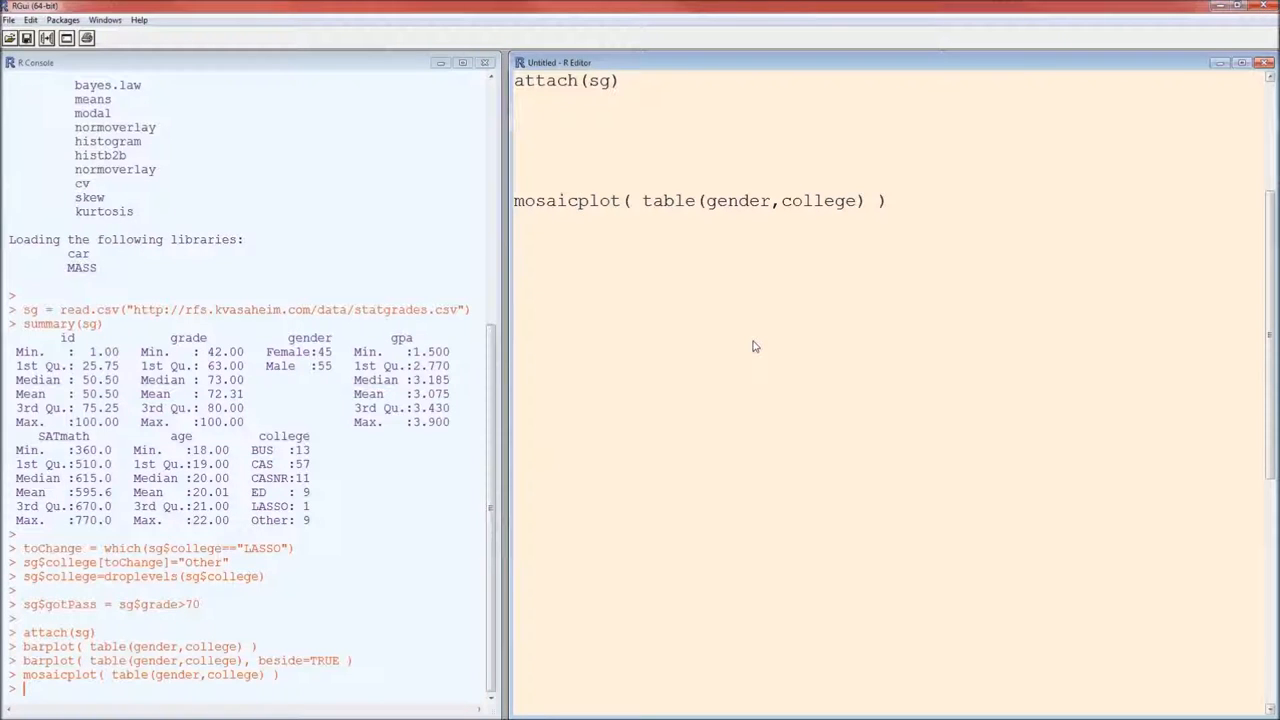
# Replace mosaicplot with assocplot for gender by college, run it, and close the window.
pyautogui.doubleClick(544, 200)
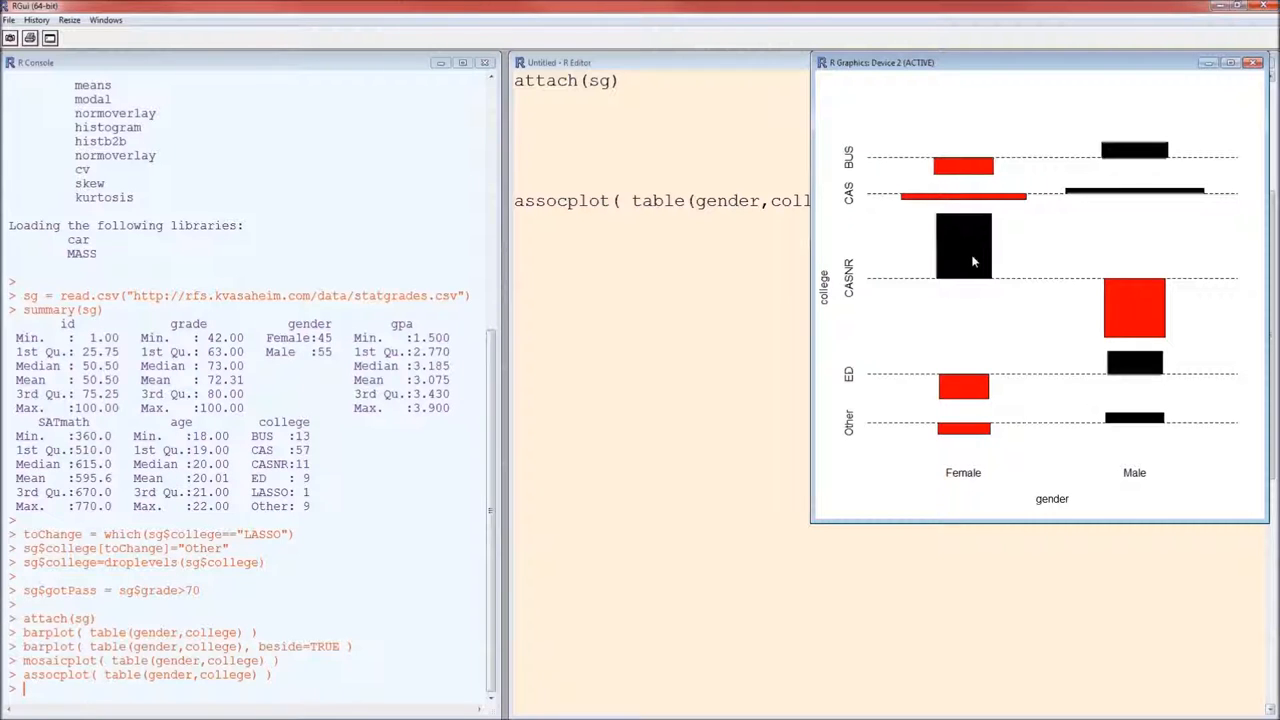
pyautogui.moveTo(956, 262)
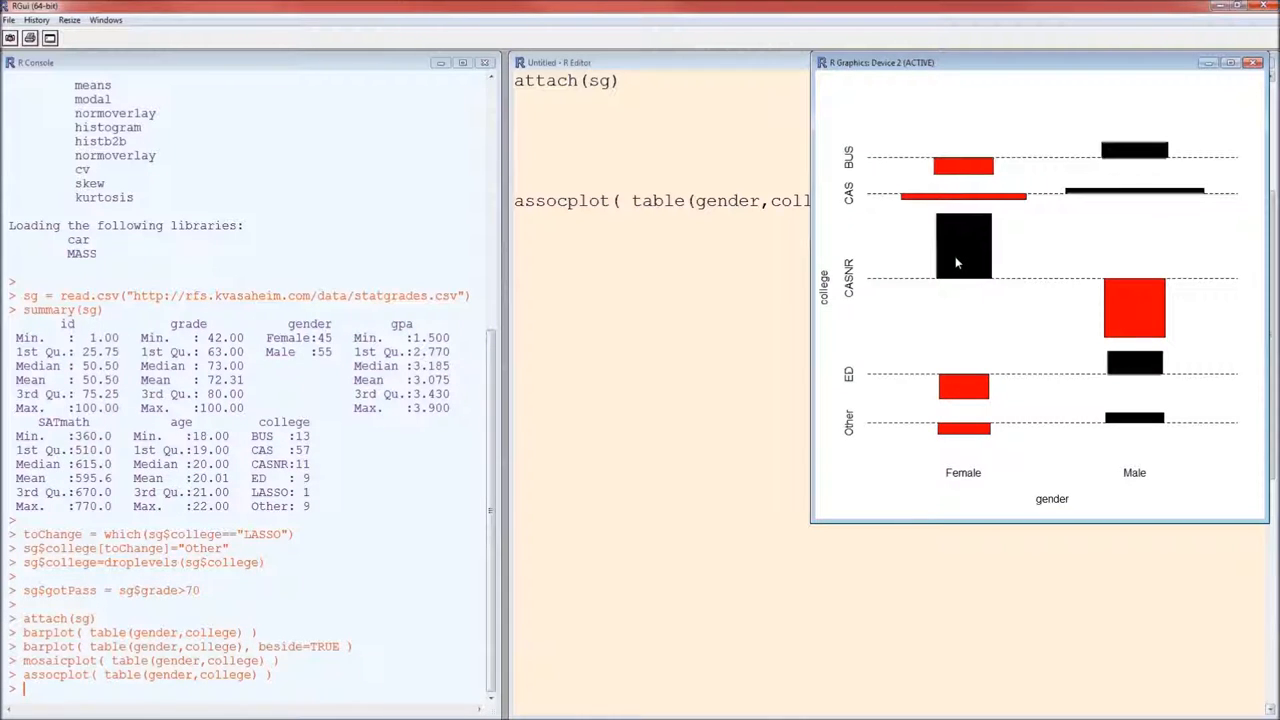
pyautogui.moveTo(1132, 332)
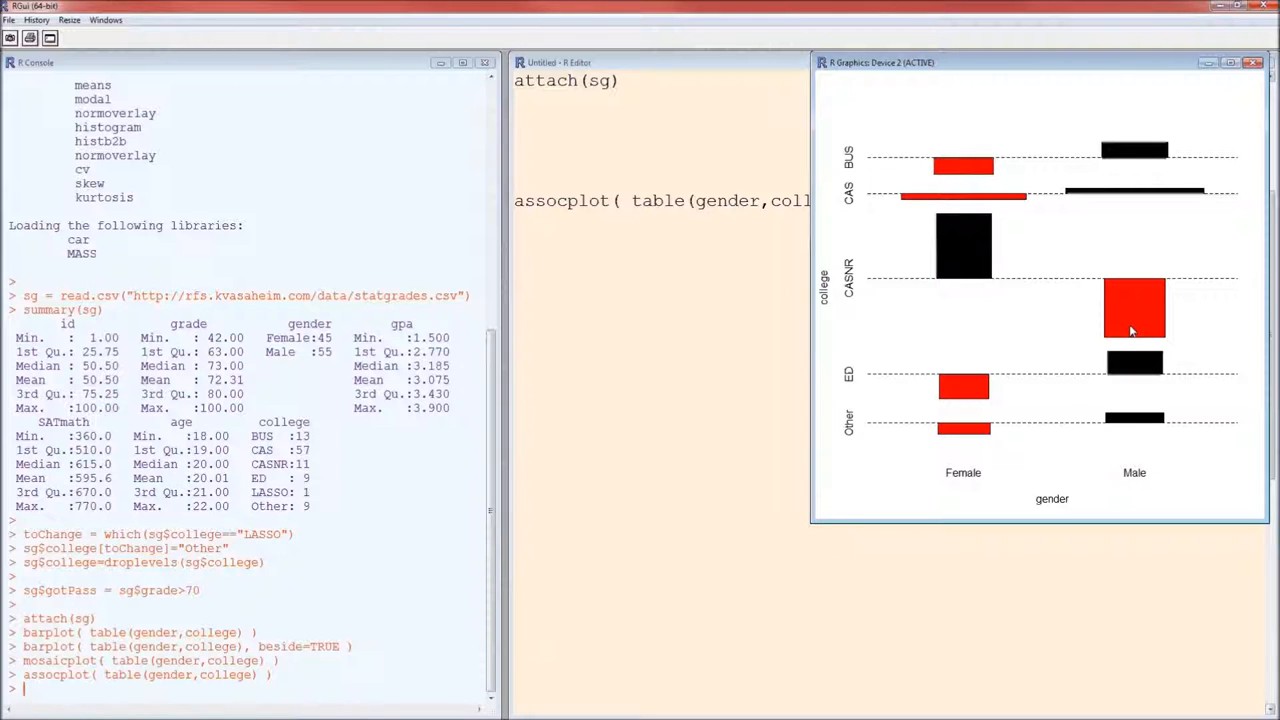
pyautogui.moveTo(1256, 96)
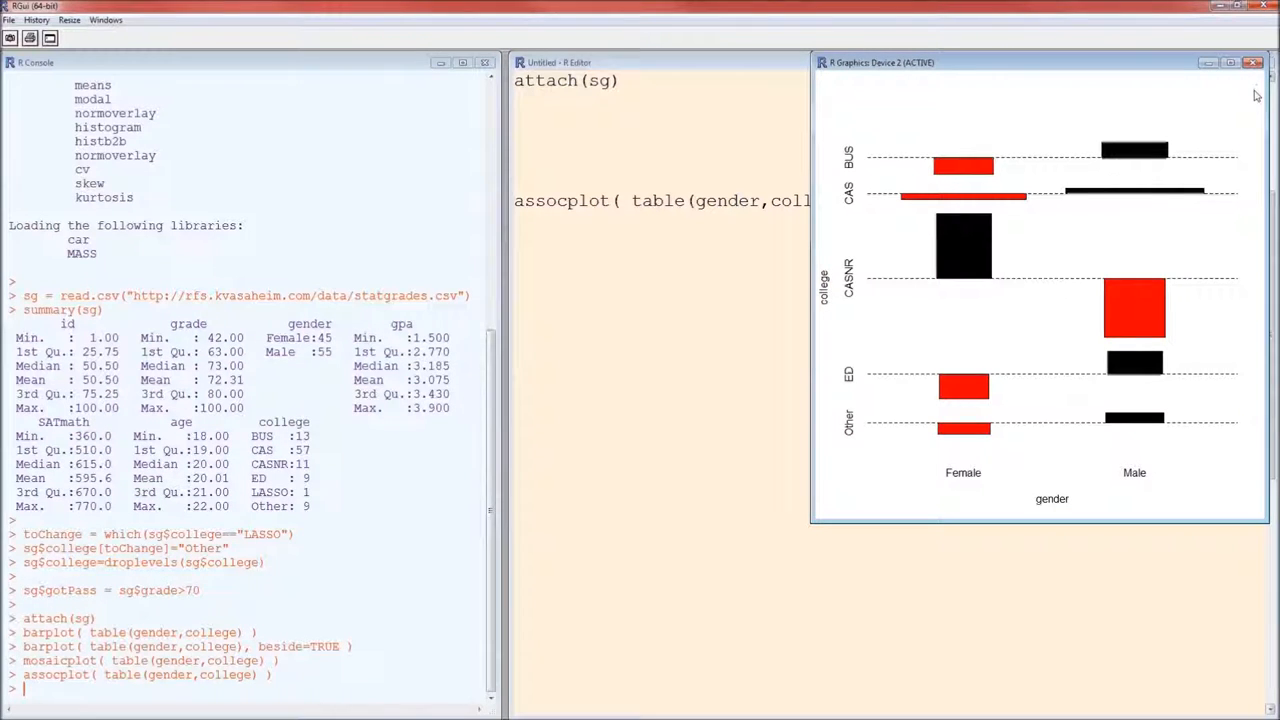
pyautogui.moveTo(1070, 196)
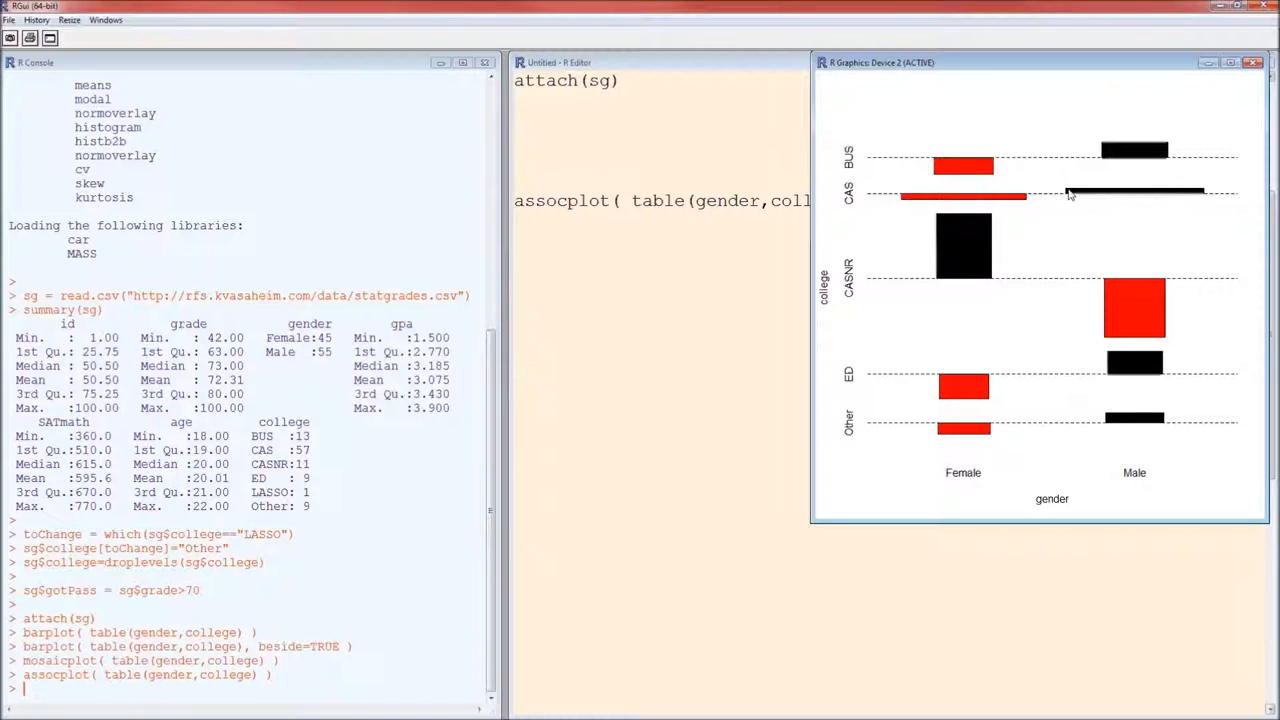
pyautogui.click(1252, 62)
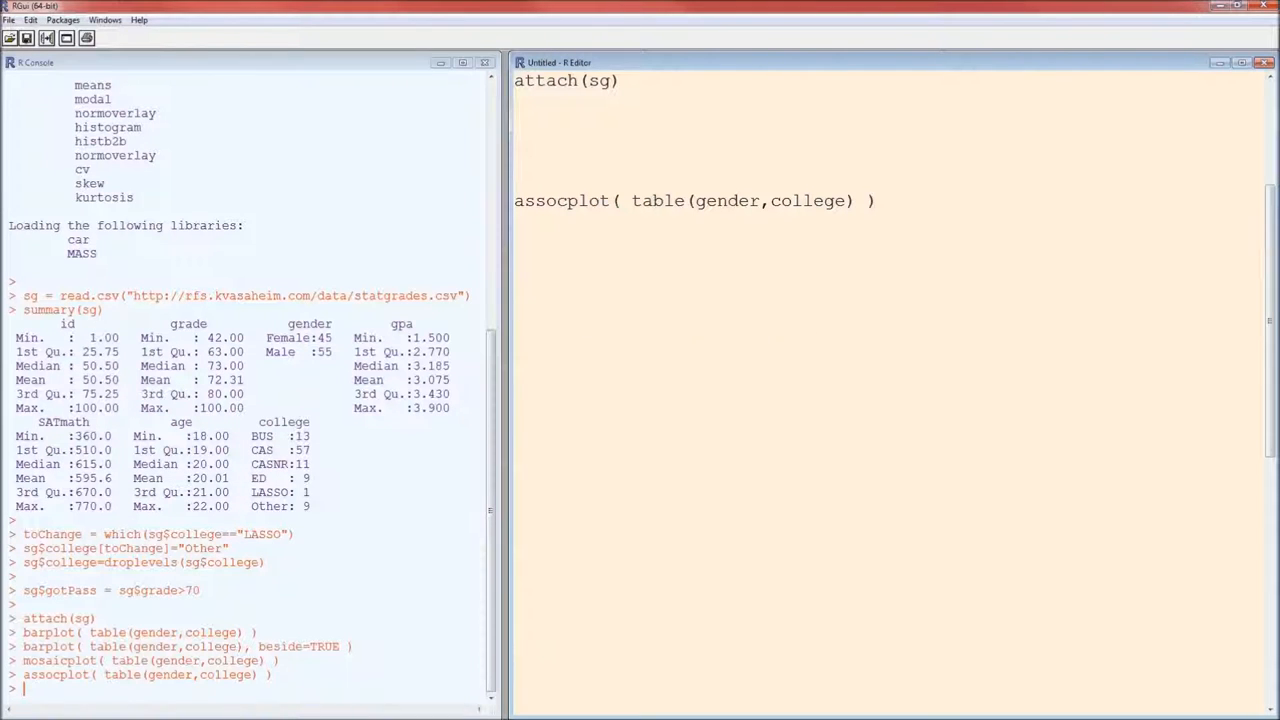
# Run chisq.test( table(college) ), giving X-squared = 86, df = 4, and highlight table(college).
pyautogui.write('chisq.test( table(college) )')
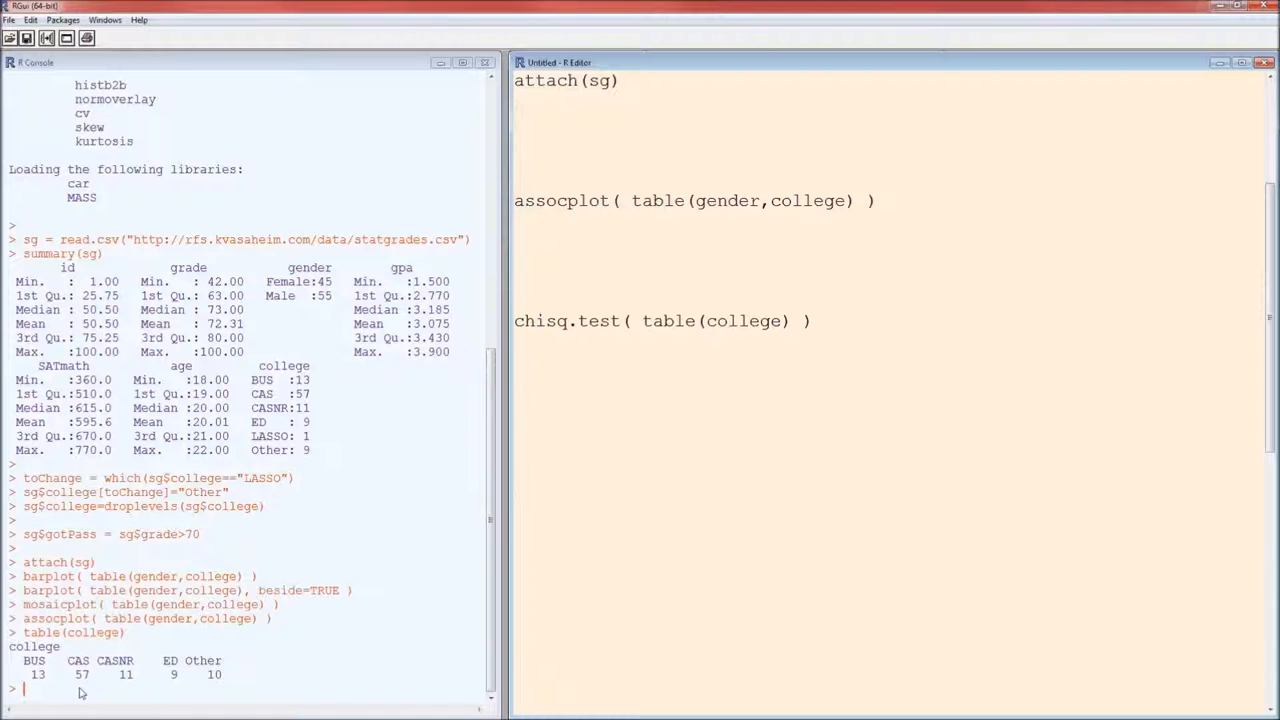
pyautogui.moveTo(824, 348)
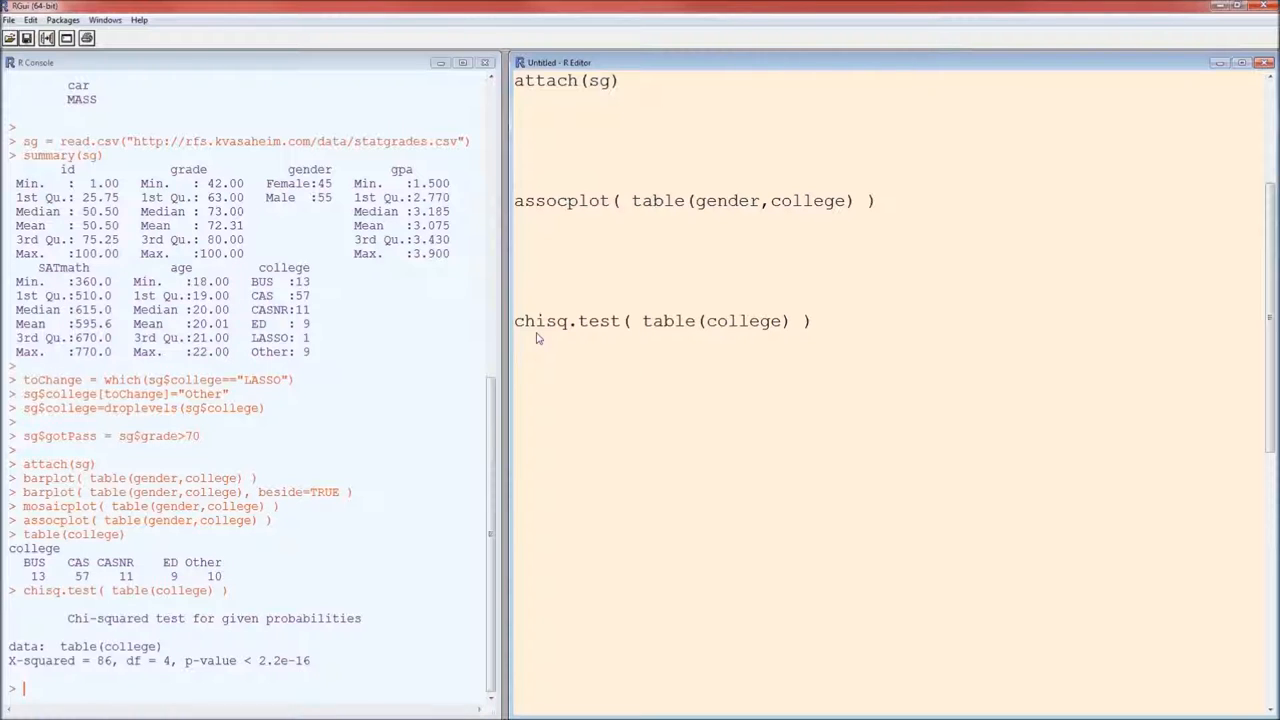
pyautogui.moveTo(590, 348)
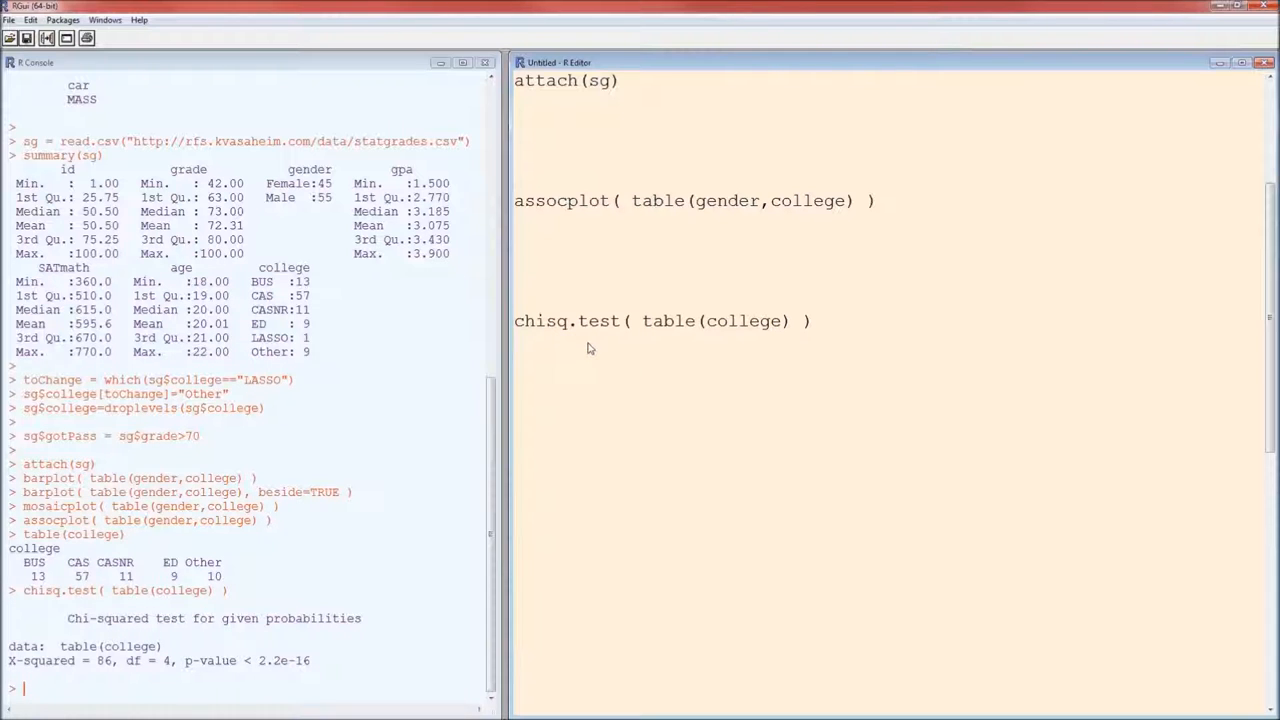
pyautogui.moveTo(620, 336)
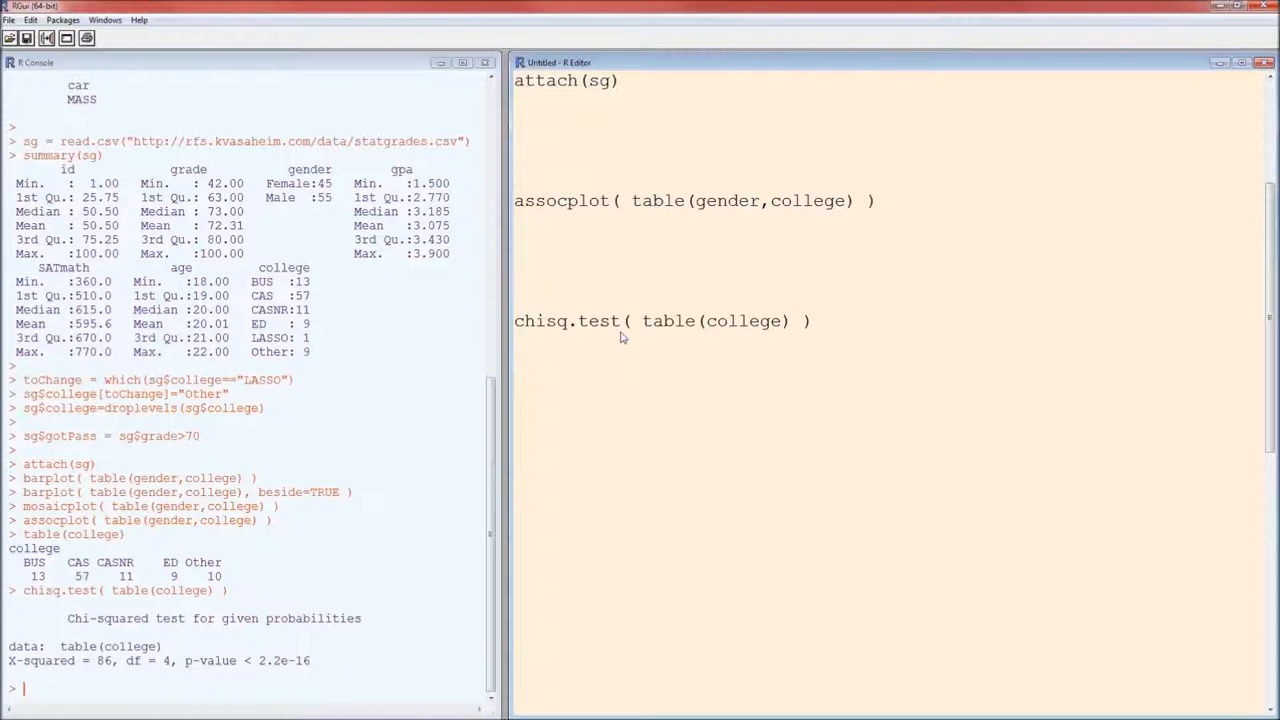
pyautogui.doubleClick(714, 320)
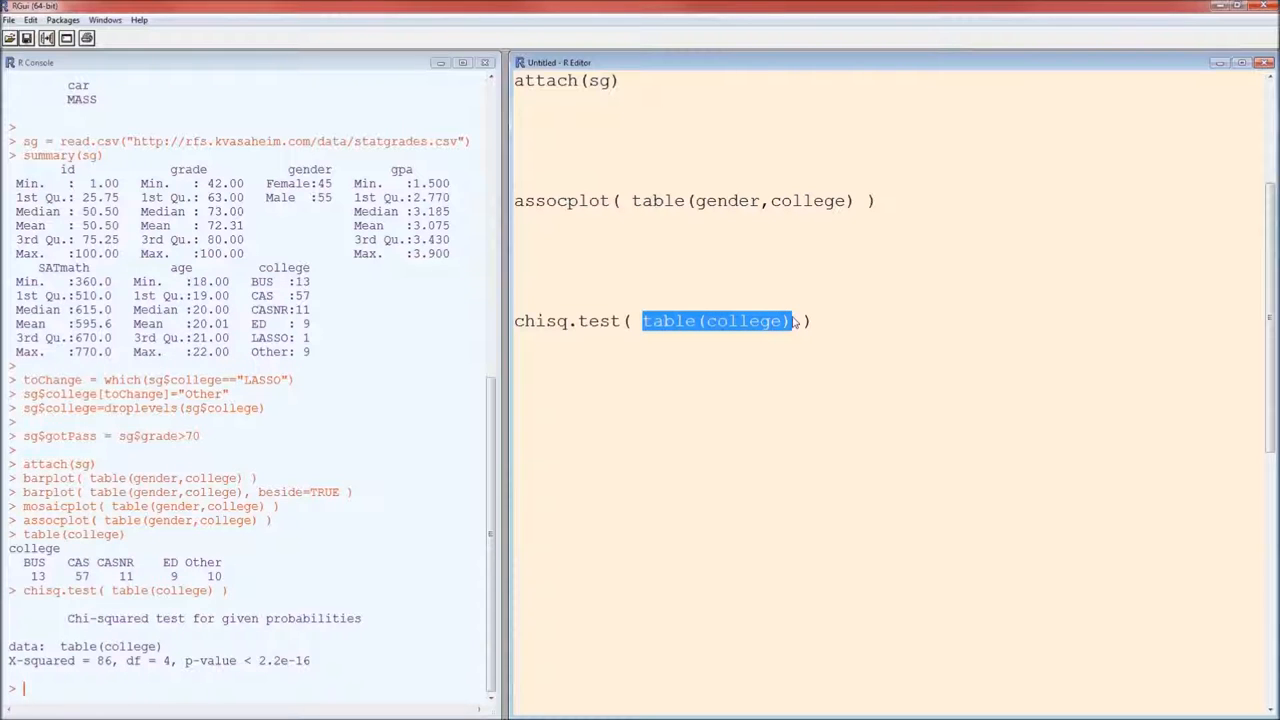
pyautogui.moveTo(752, 344)
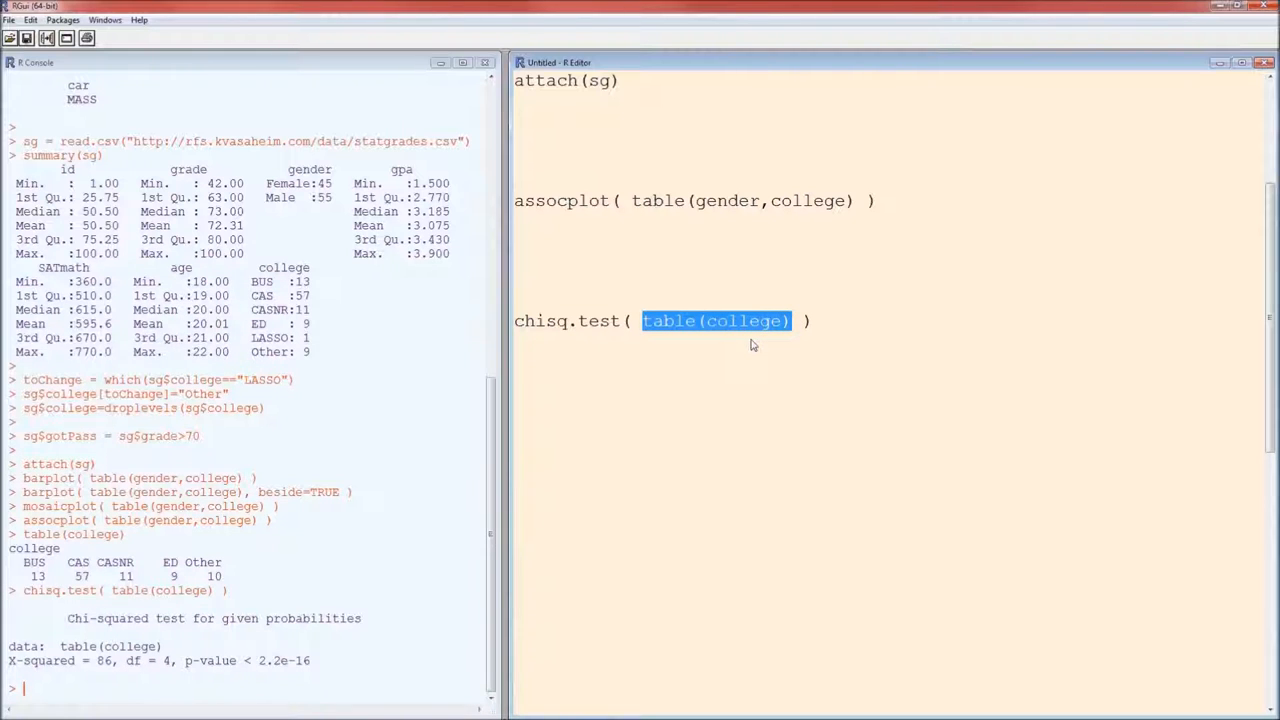
pyautogui.moveTo(736, 360)
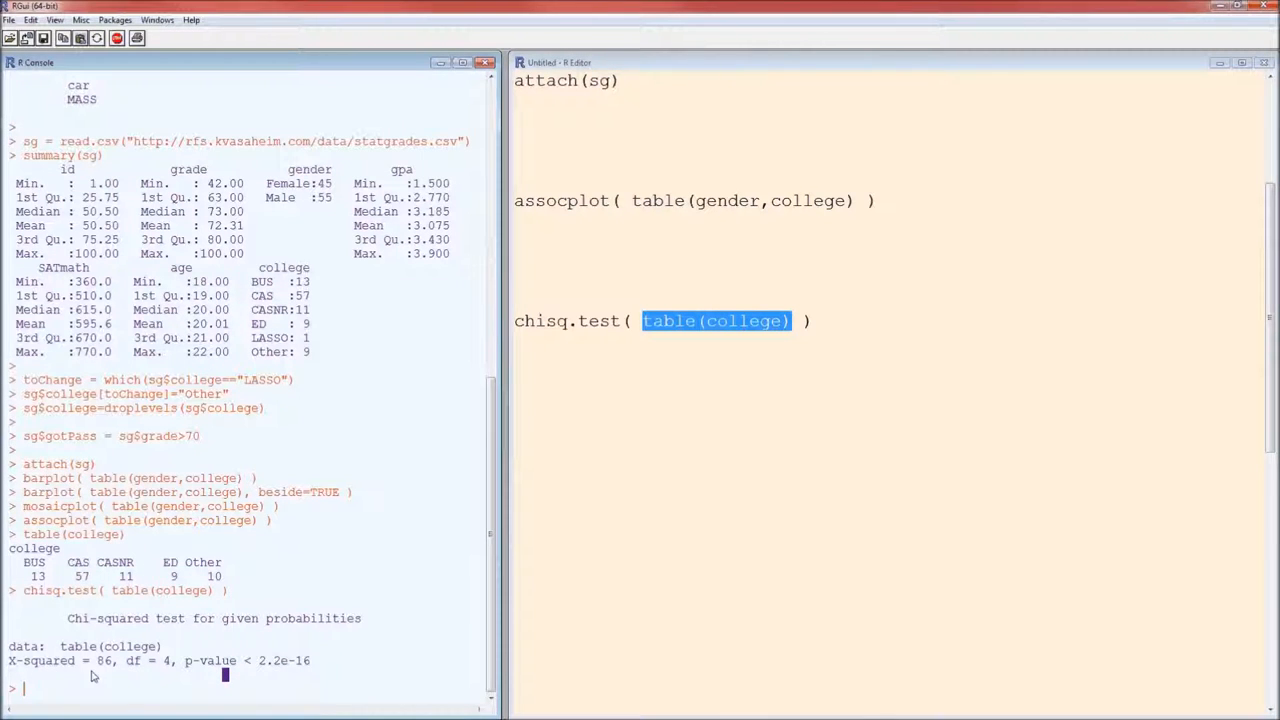
pyautogui.moveTo(272, 688)
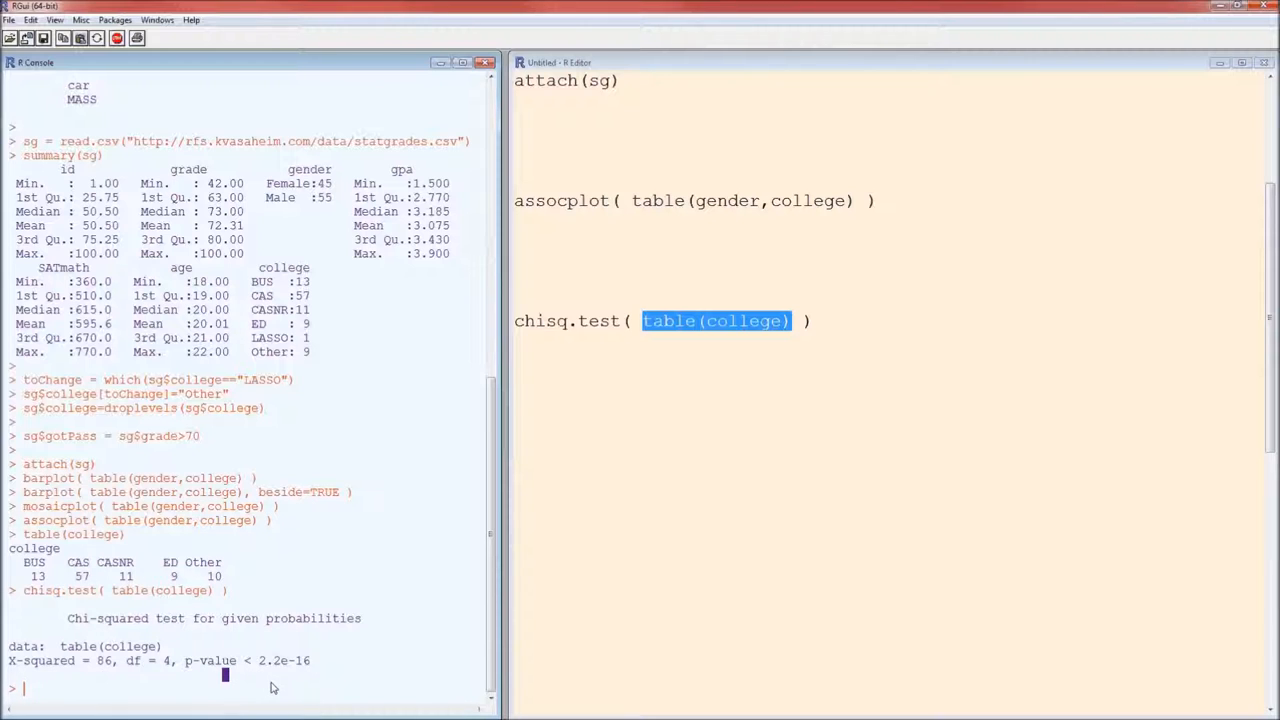
pyautogui.moveTo(278, 684)
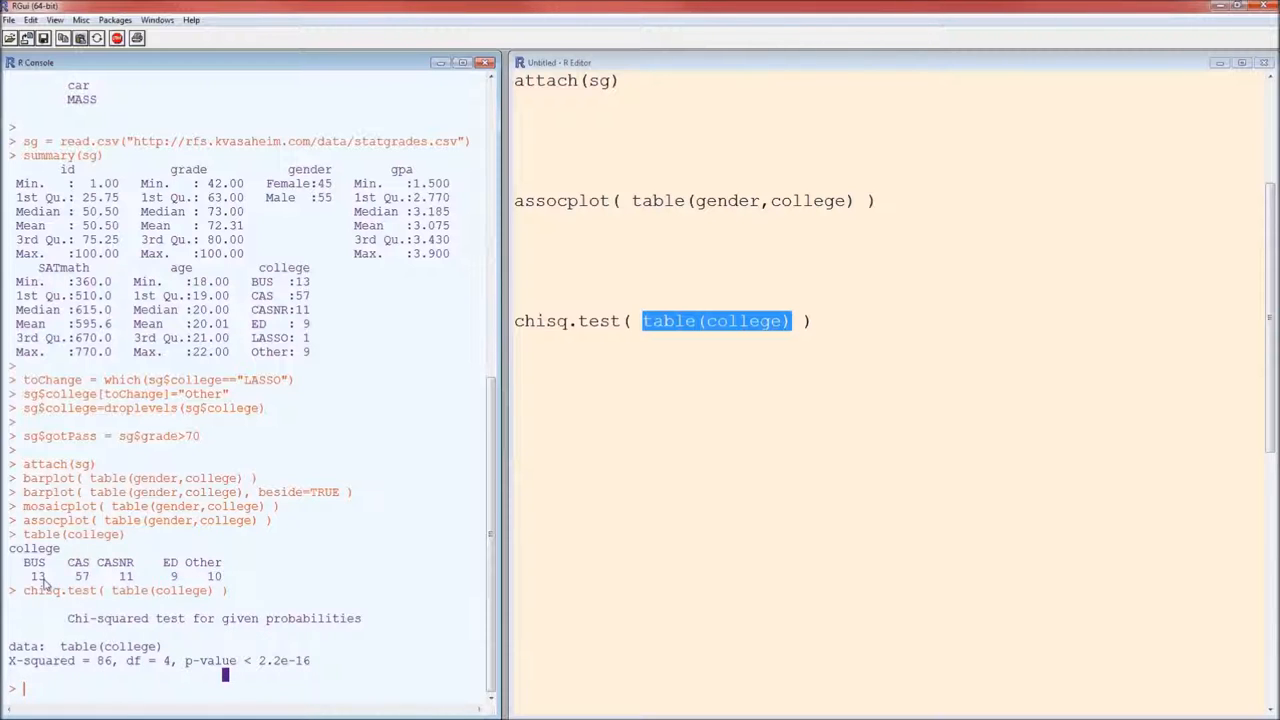
pyautogui.moveTo(164, 584)
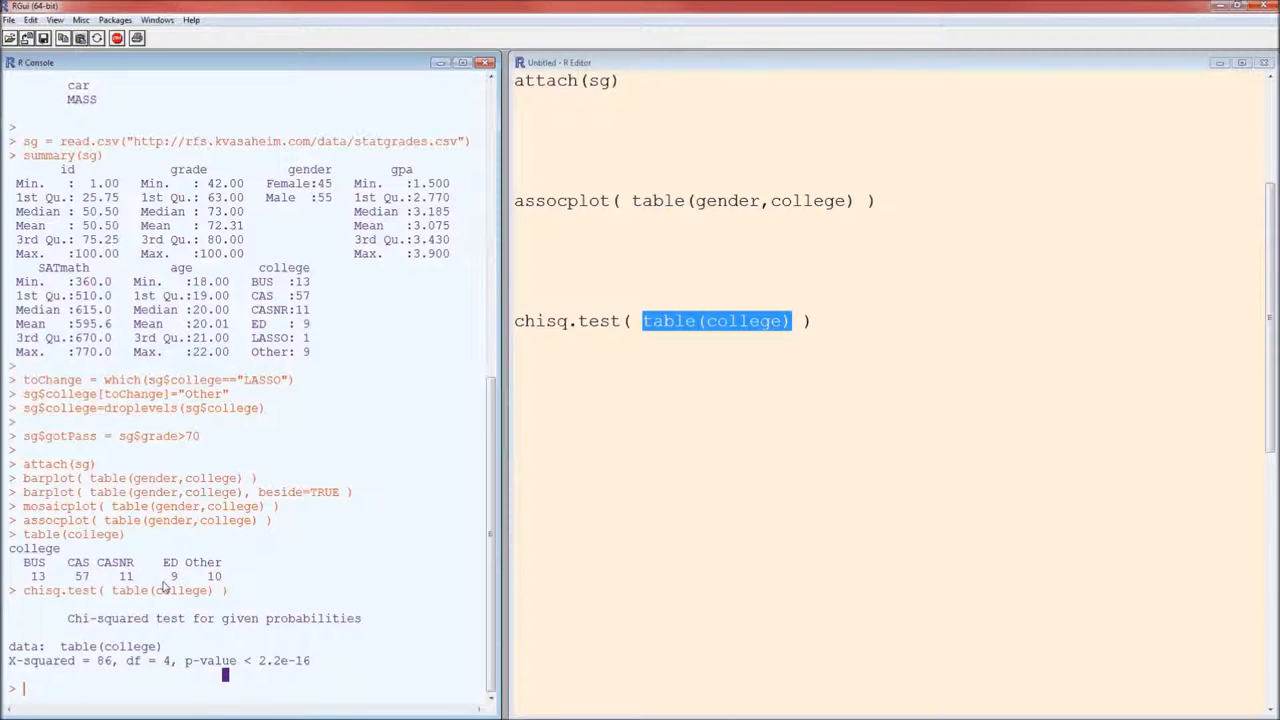
pyautogui.moveTo(212, 584)
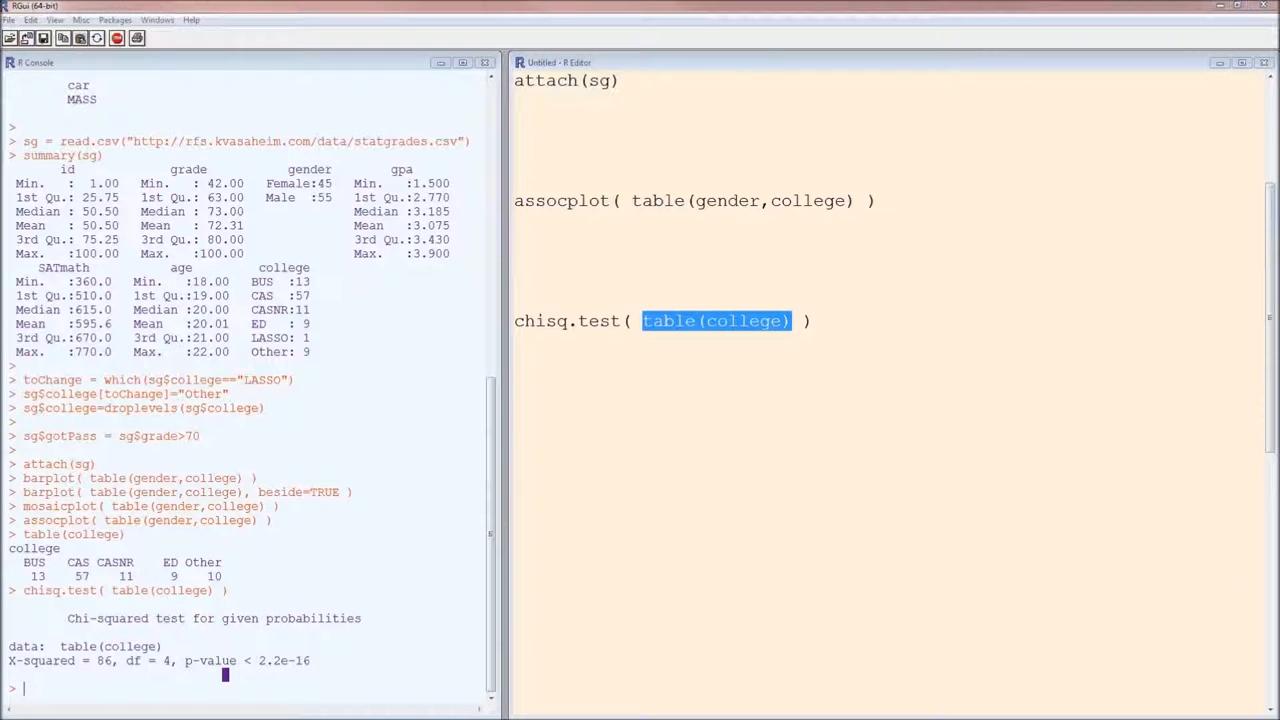
pyautogui.moveTo(848, 402)
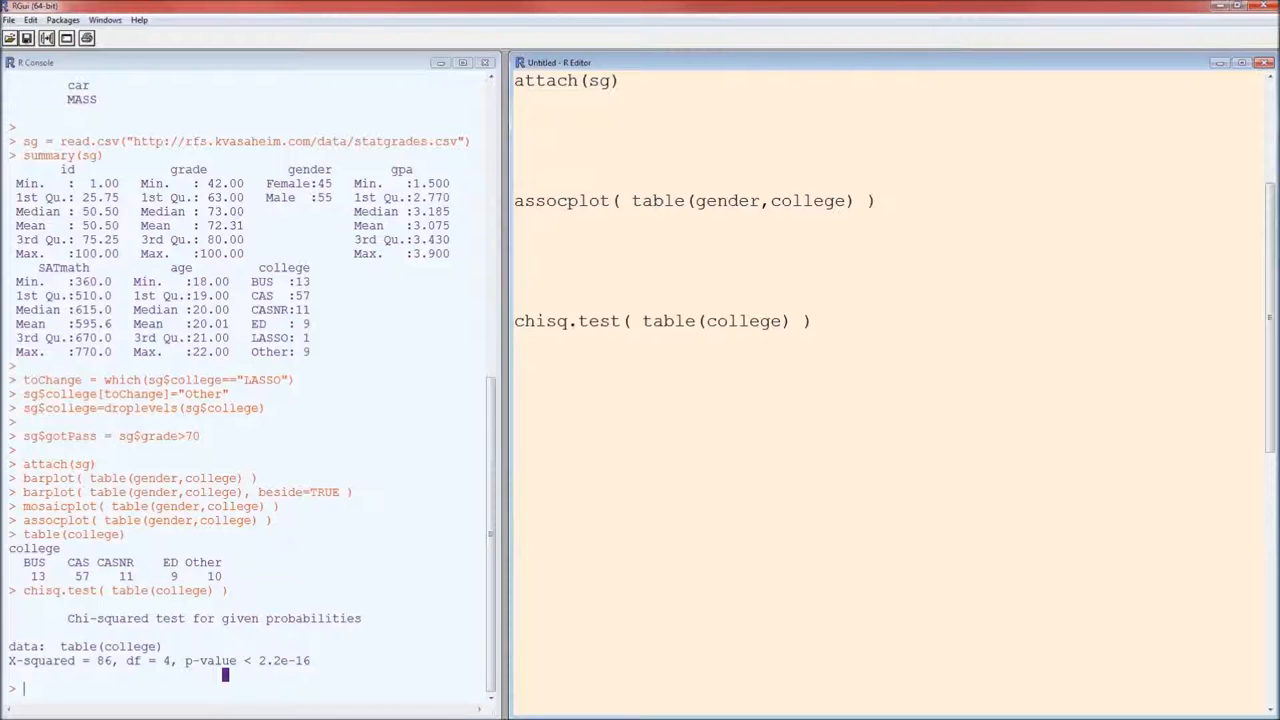
pyautogui.click(516, 340)
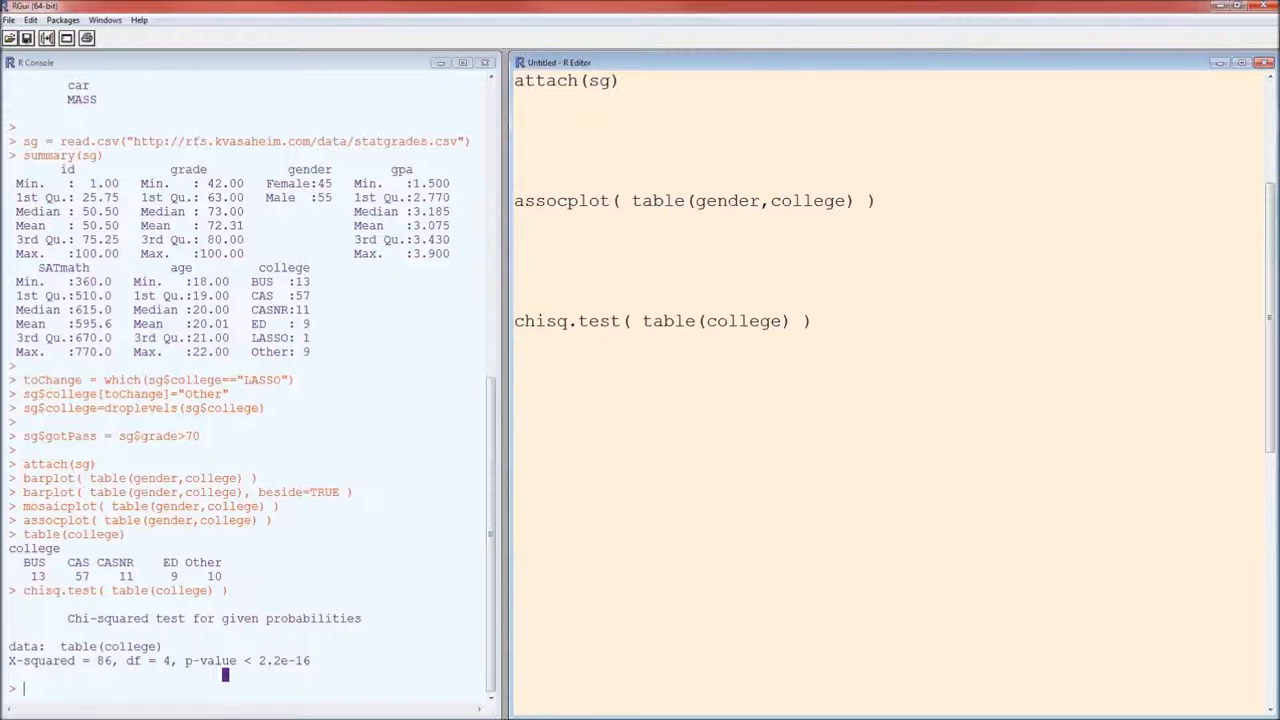
# Add chisq.test( table(college), p=c(0.1,0.6,0.1,0.1,0.1) ) and highlight the expected proportions.
pyautogui.write('chisq.test( table(college), p=c(0.1,0.6,0.1,0.1,0.1) )')
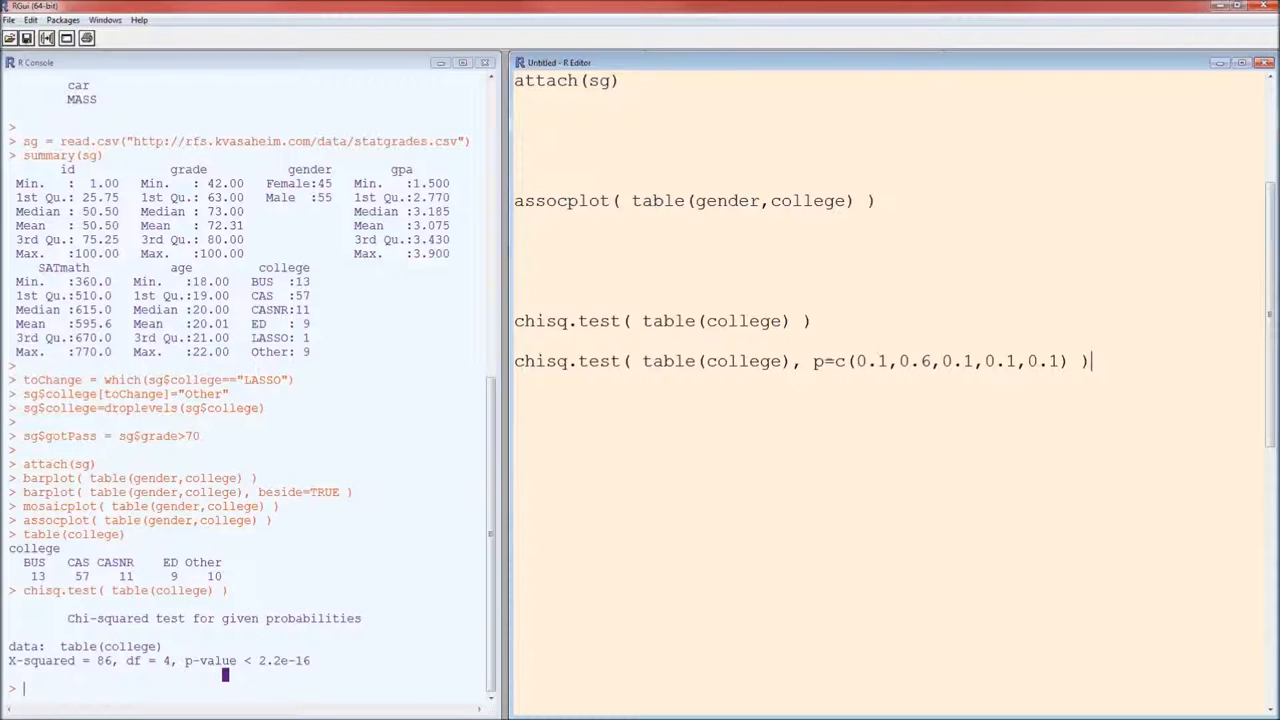
pyautogui.moveTo(816, 374)
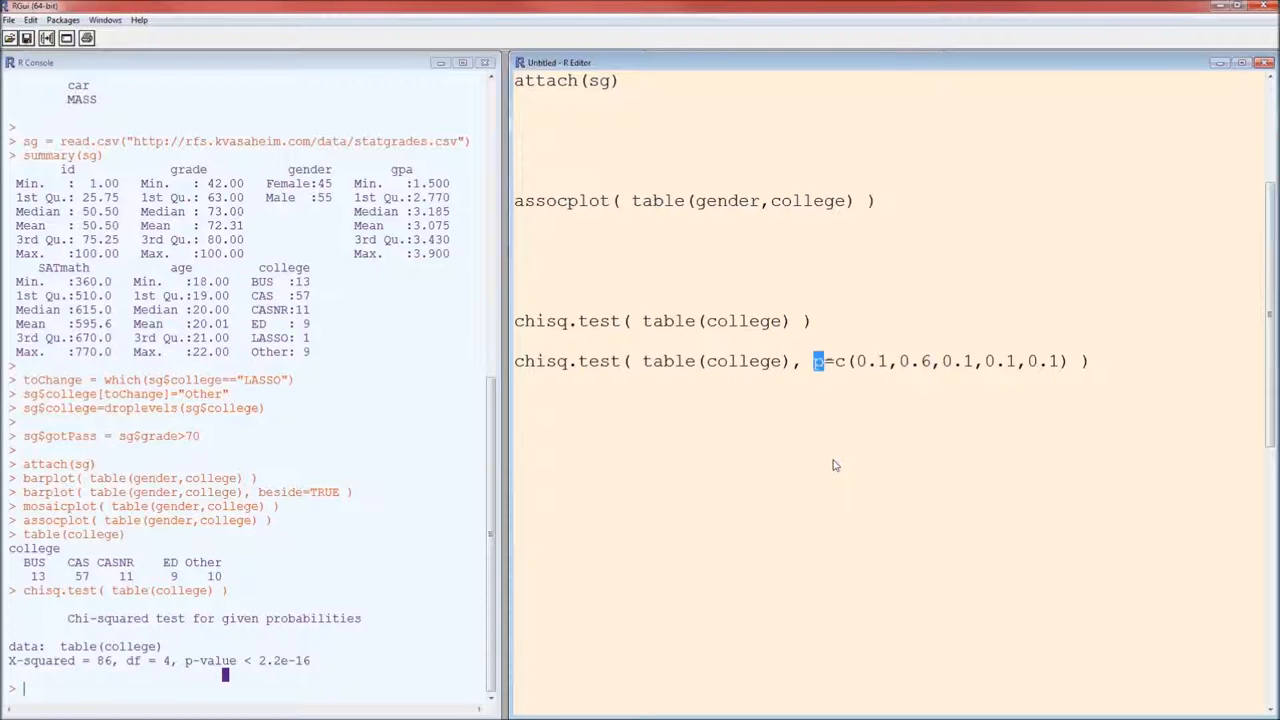
pyautogui.moveTo(848, 404)
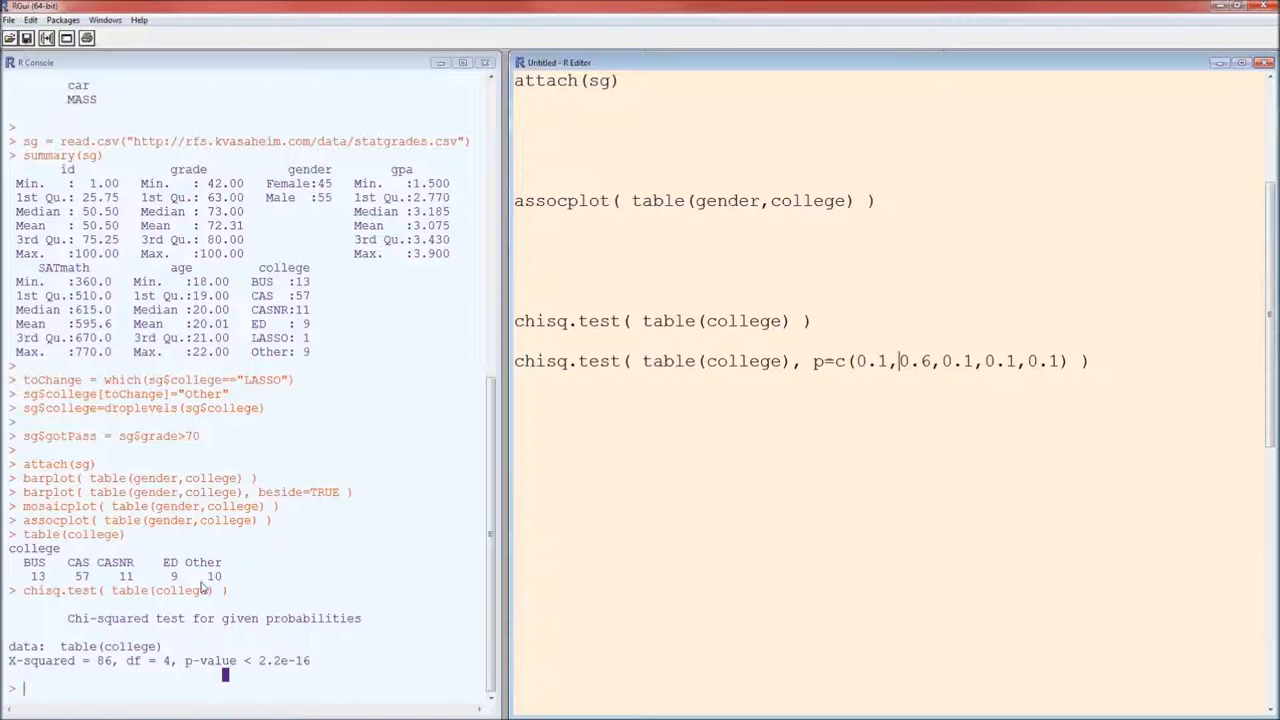
pyautogui.moveTo(912, 388)
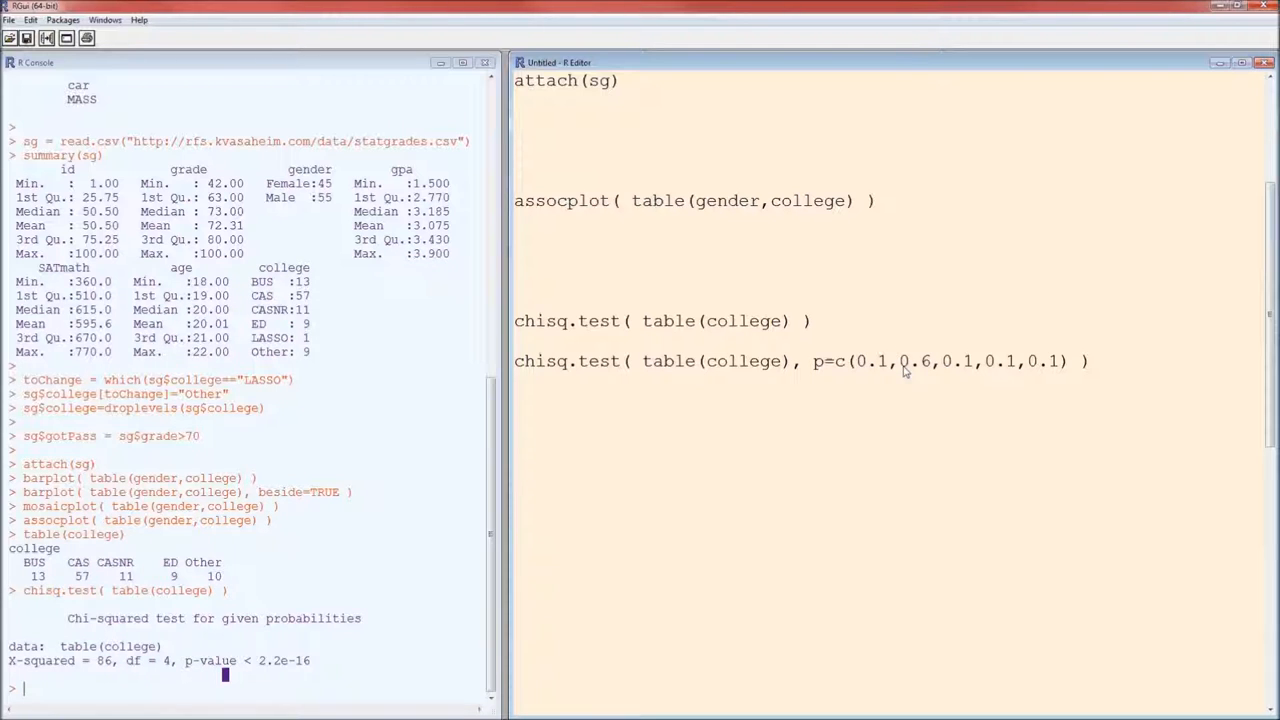
pyautogui.doubleClick(916, 360)
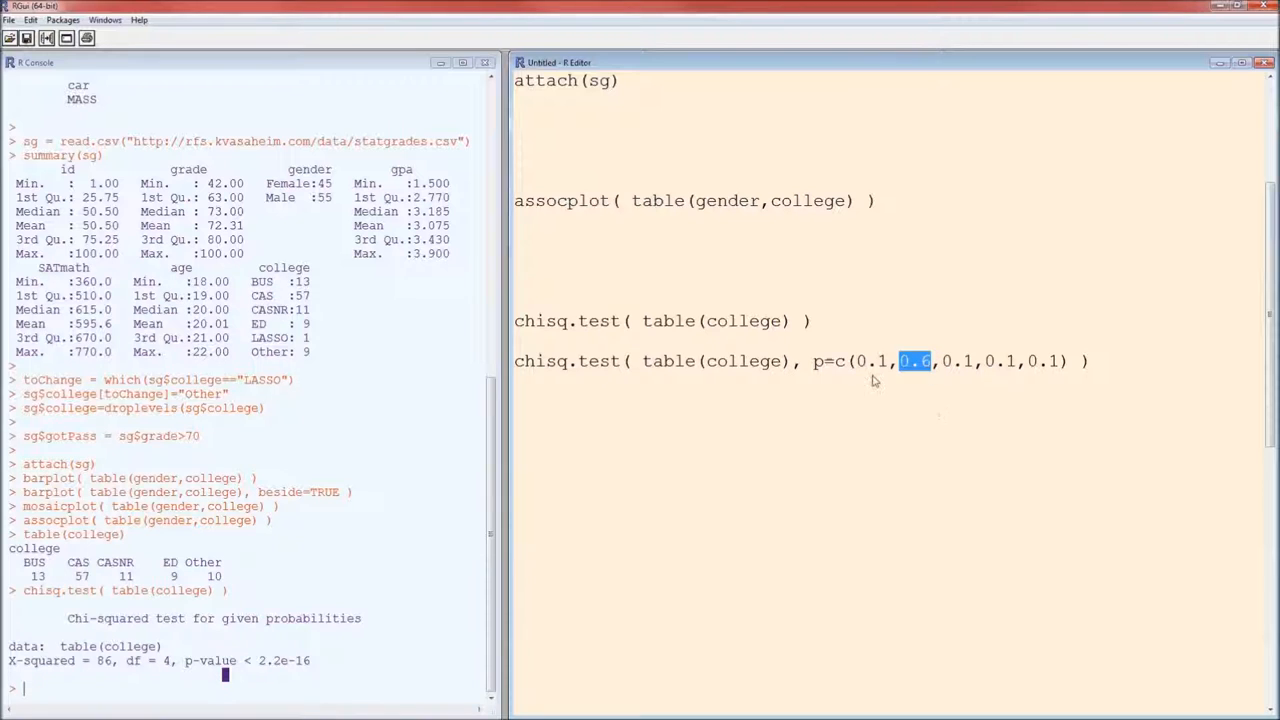
pyautogui.doubleClick(870, 360)
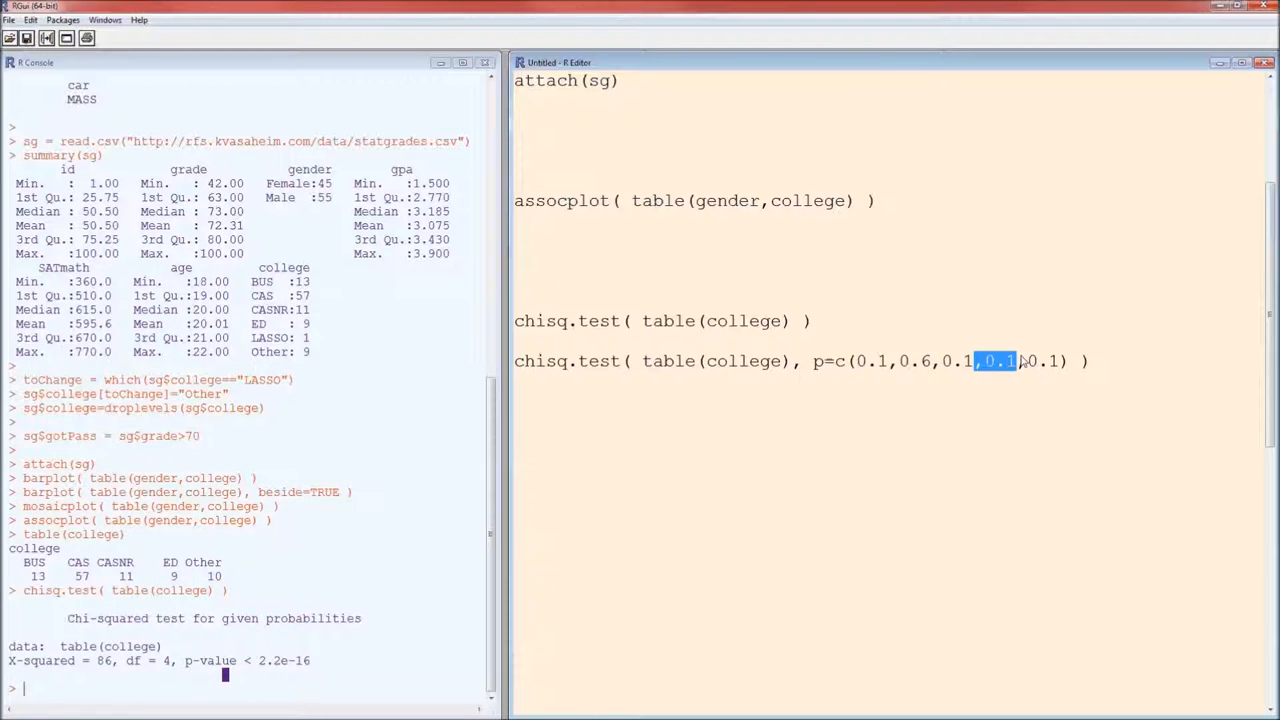
pyautogui.moveTo(1010, 360); pyautogui.dragTo(864, 360)
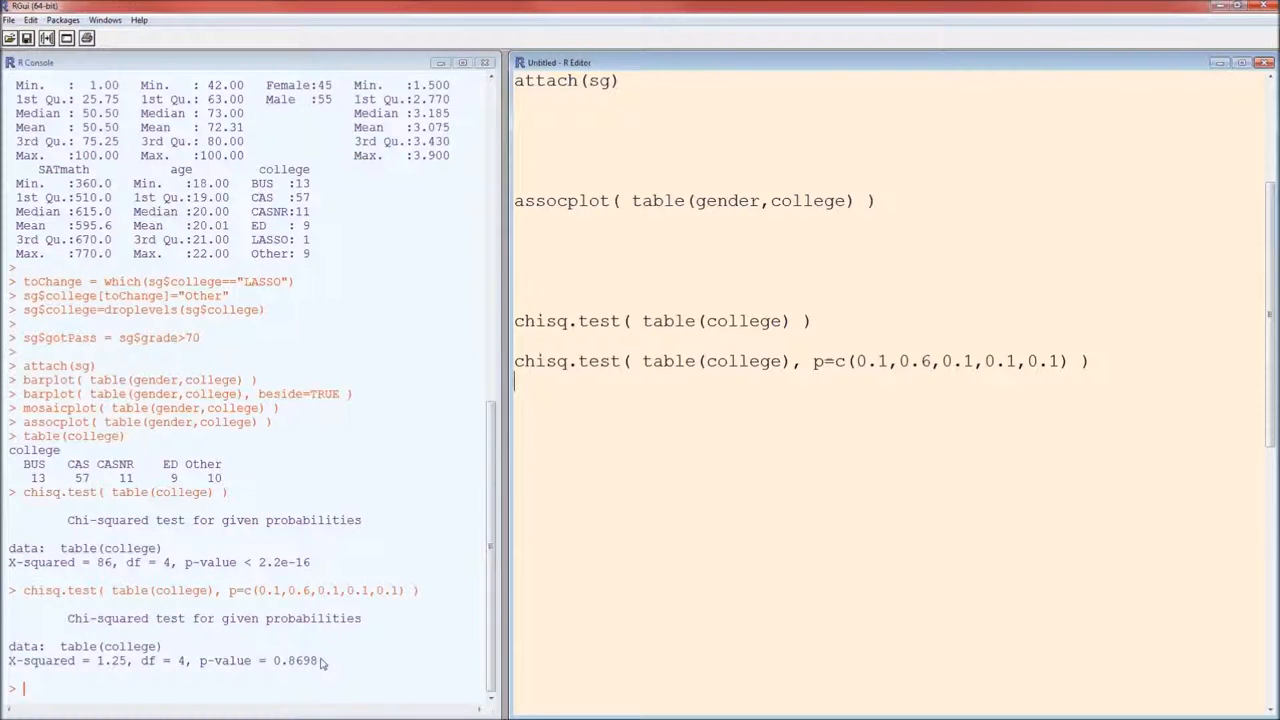
pyautogui.moveTo(128, 678)
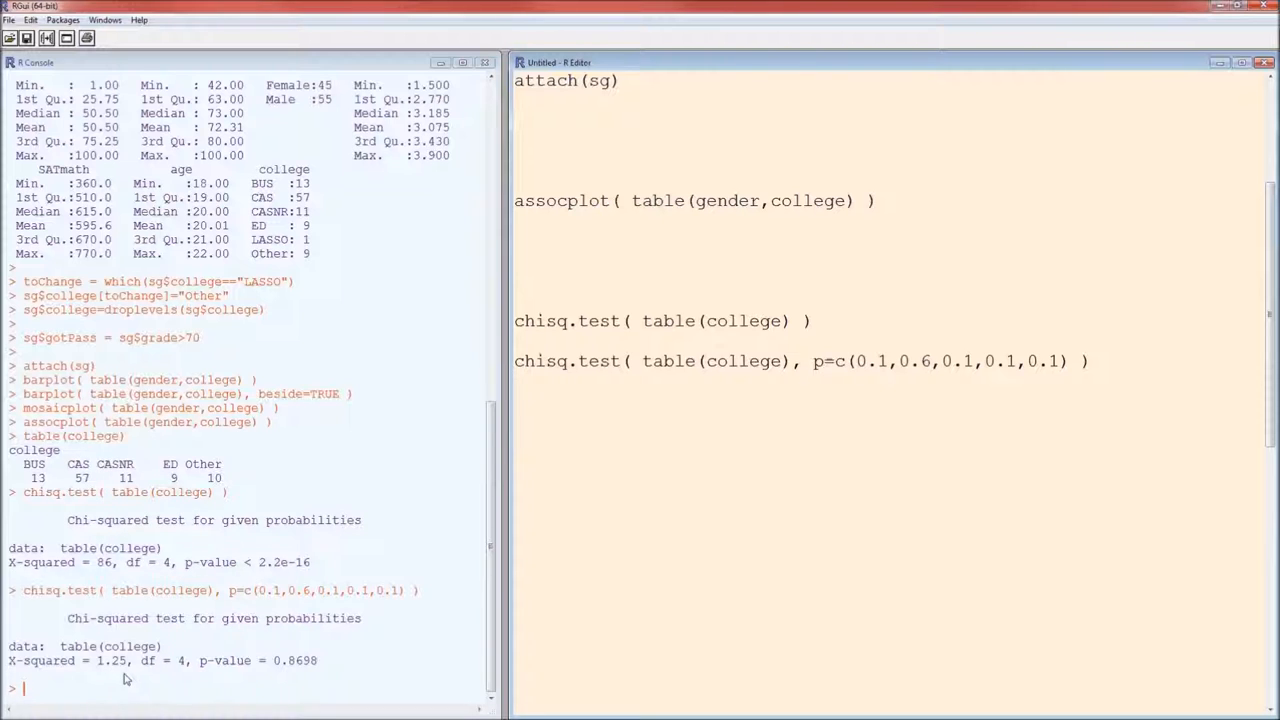
pyautogui.moveTo(294, 684)
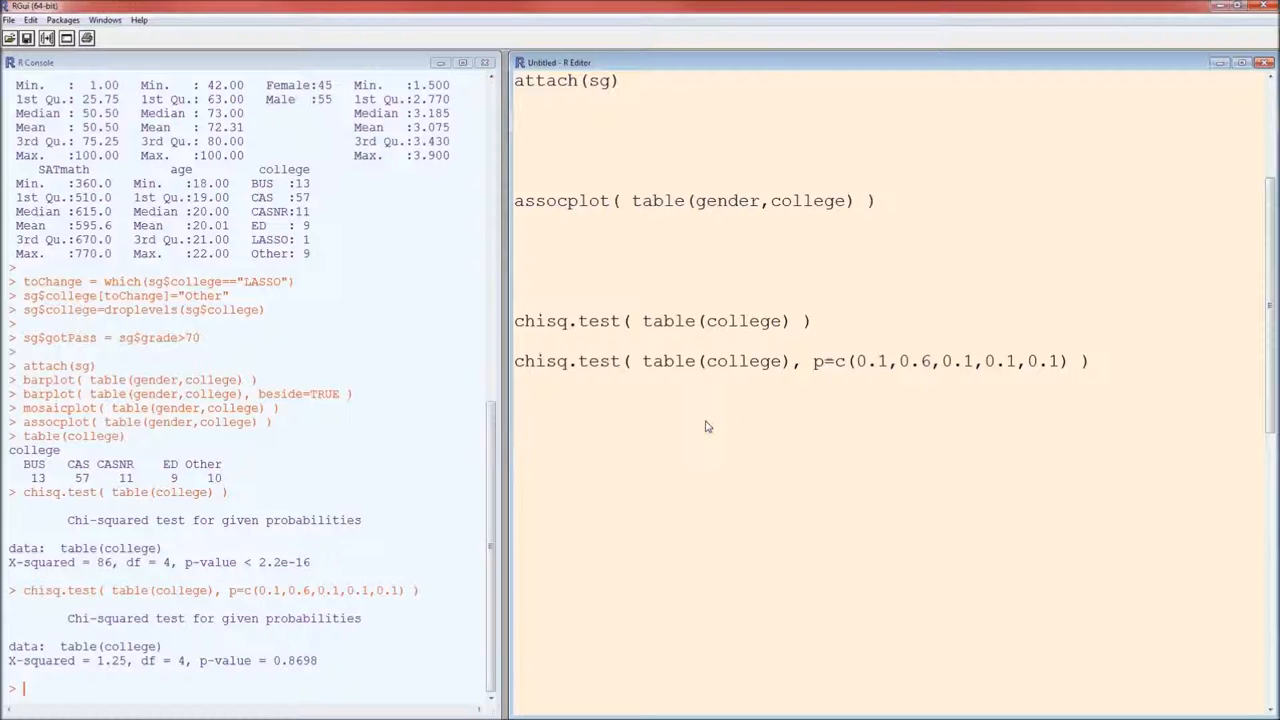
pyautogui.moveTo(742, 396)
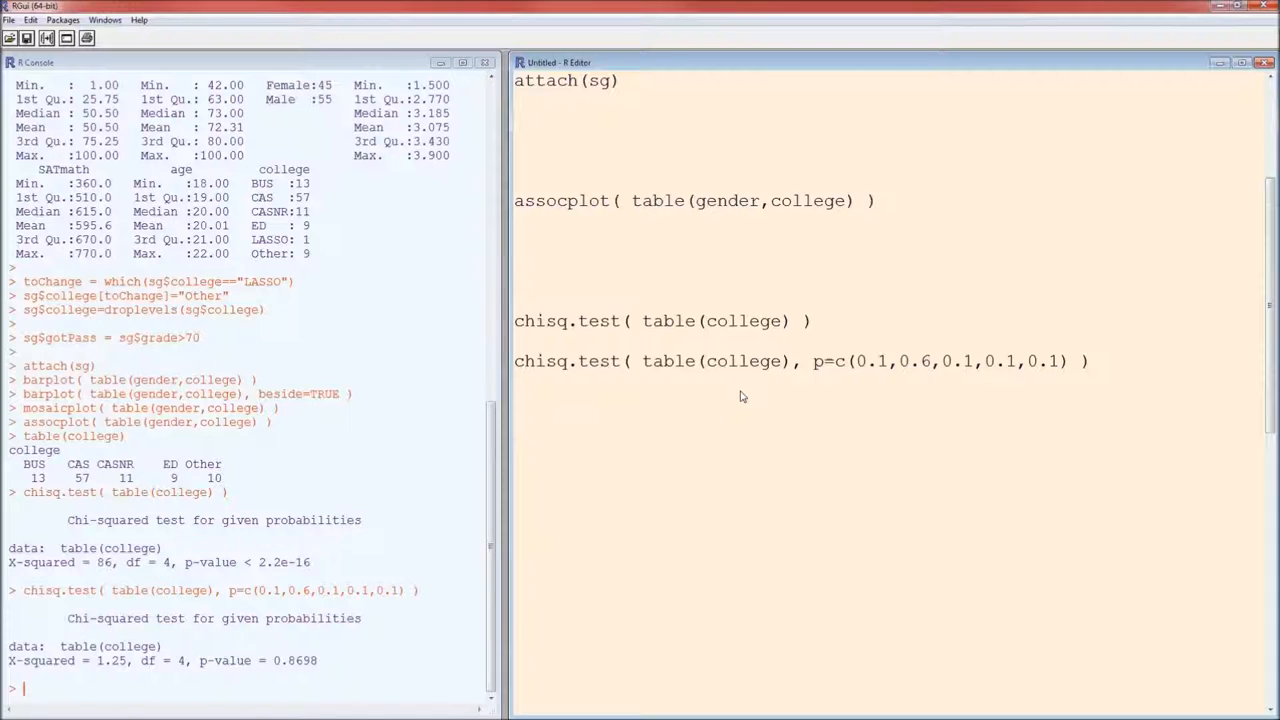
pyautogui.click(516, 440)
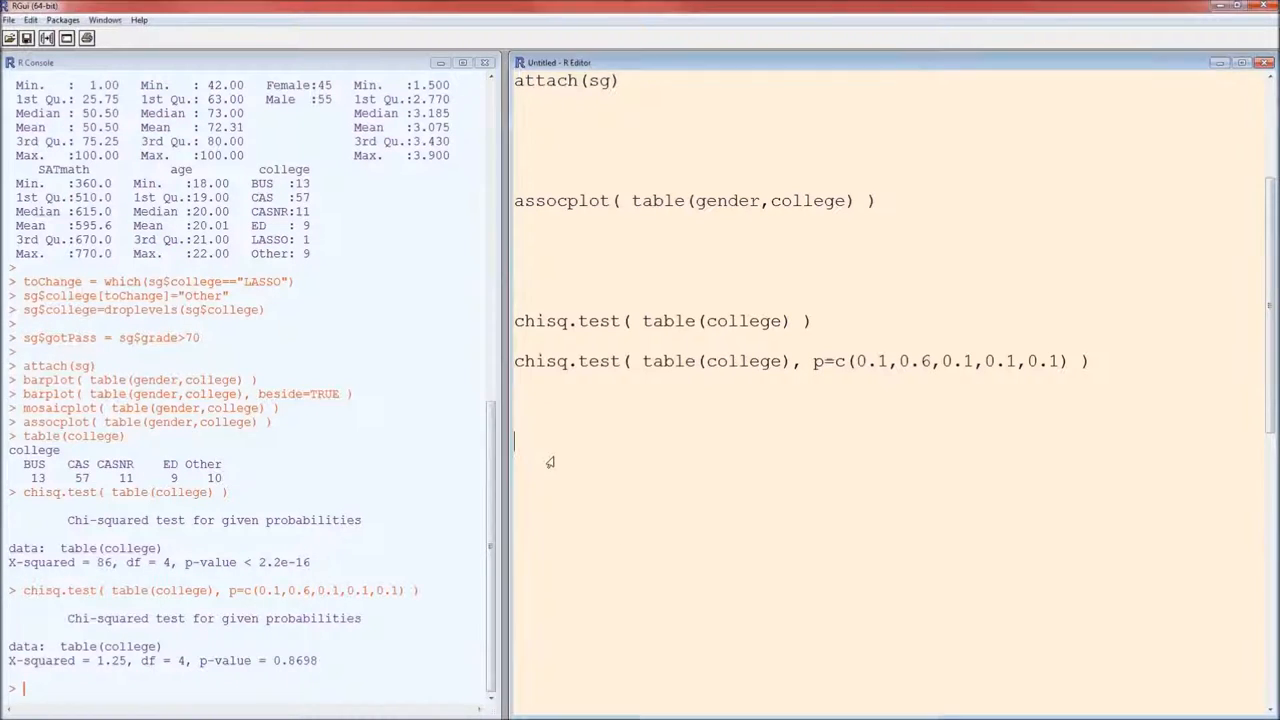
# Add and run chisq.test( table(college,gender) ), giving X-squared = 4.2474, p-value 0.371.
pyautogui.write('chisq.test( table(college,gender) )')
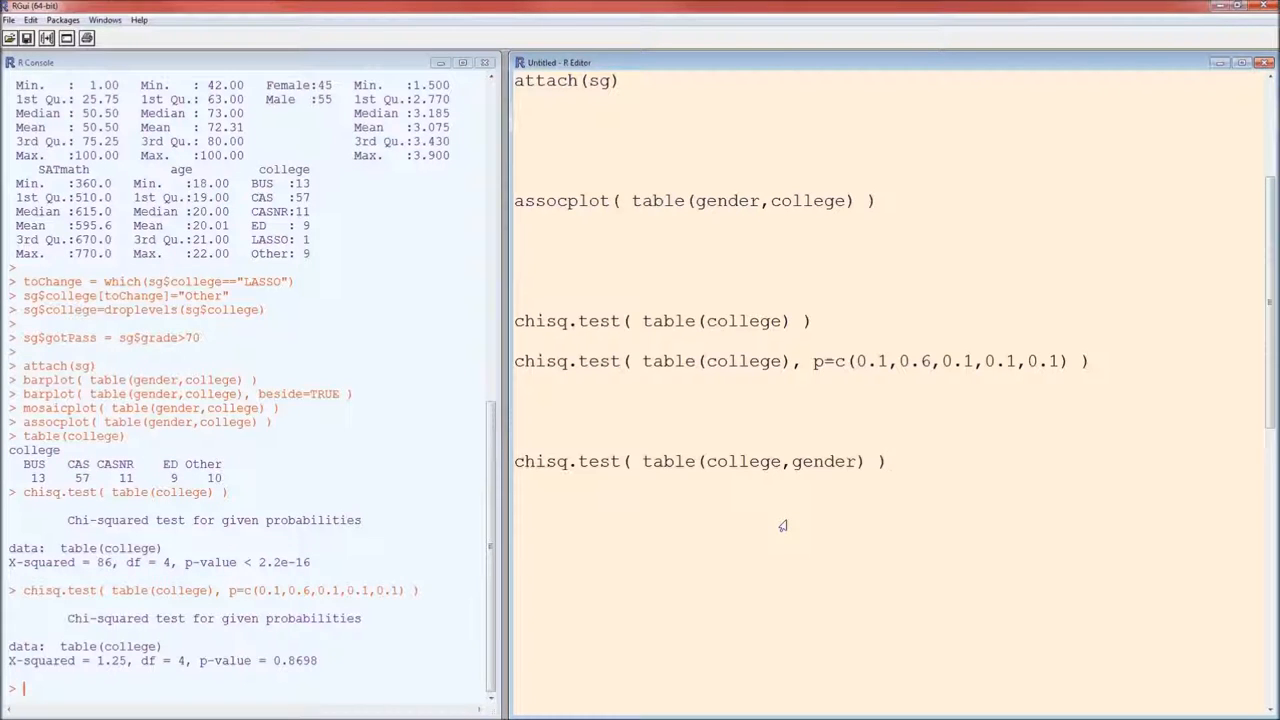
pyautogui.click(884, 460)
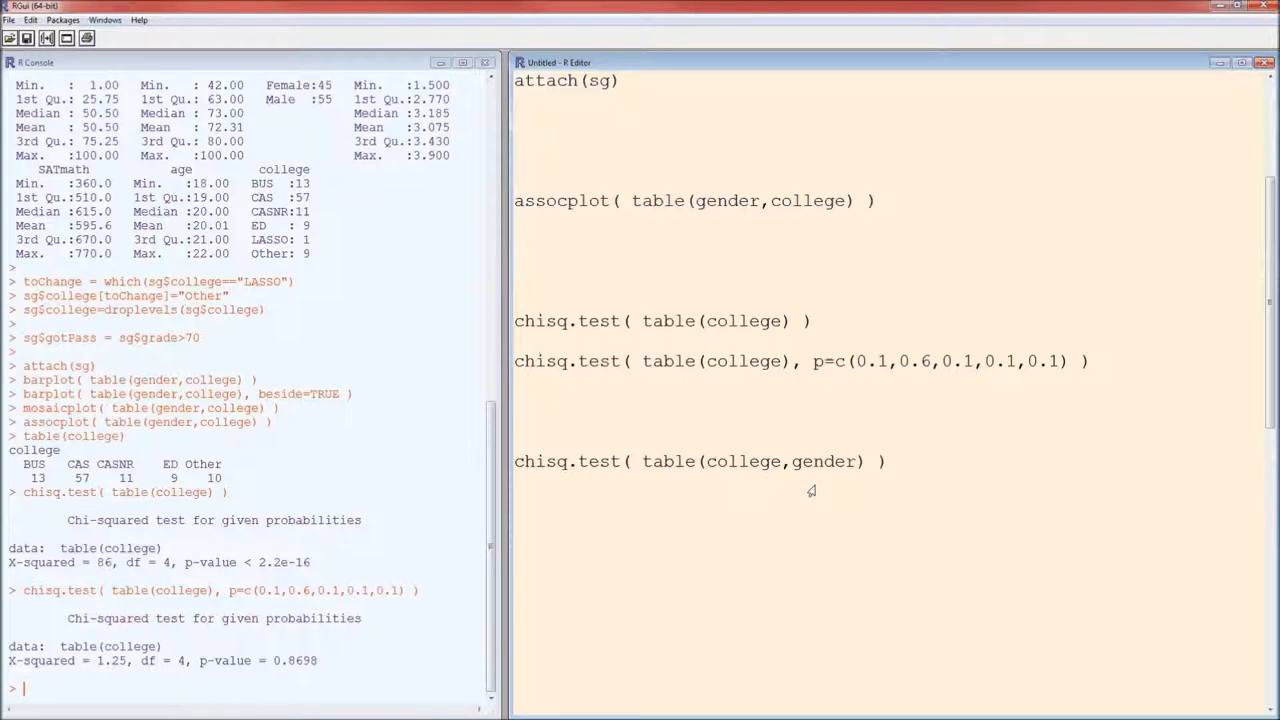
pyautogui.click(884, 460)
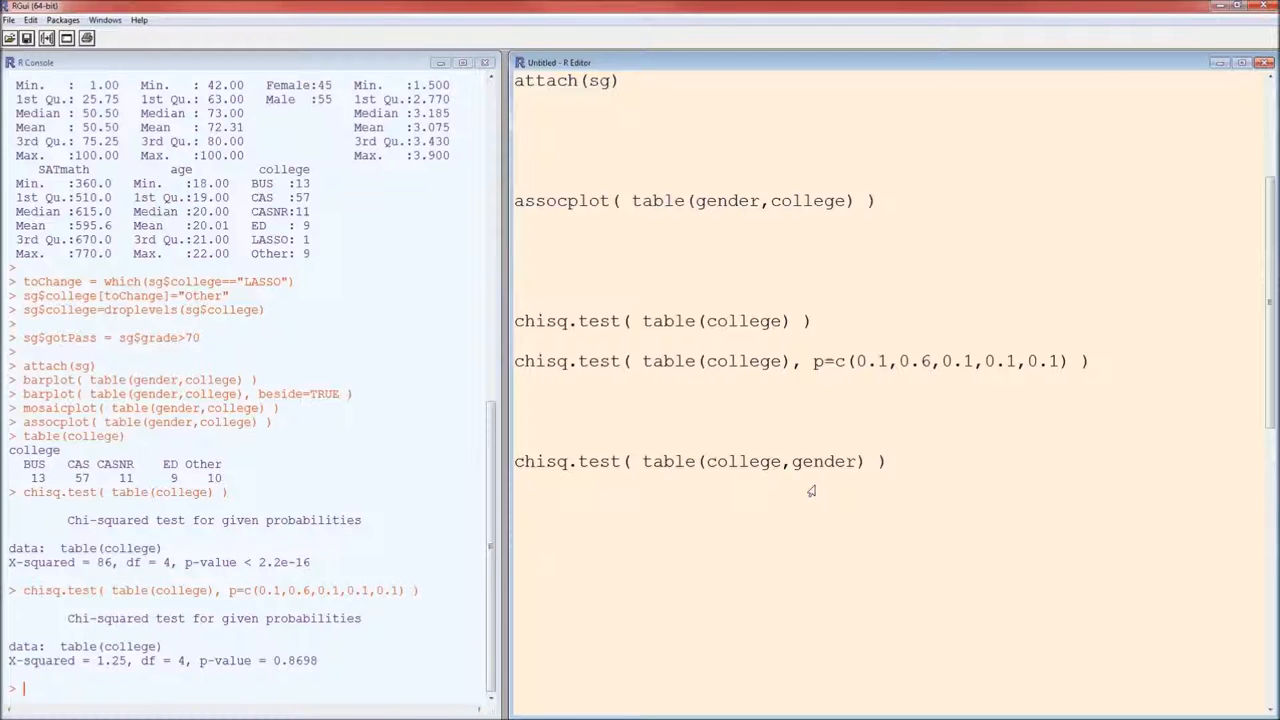
pyautogui.click(880, 460)
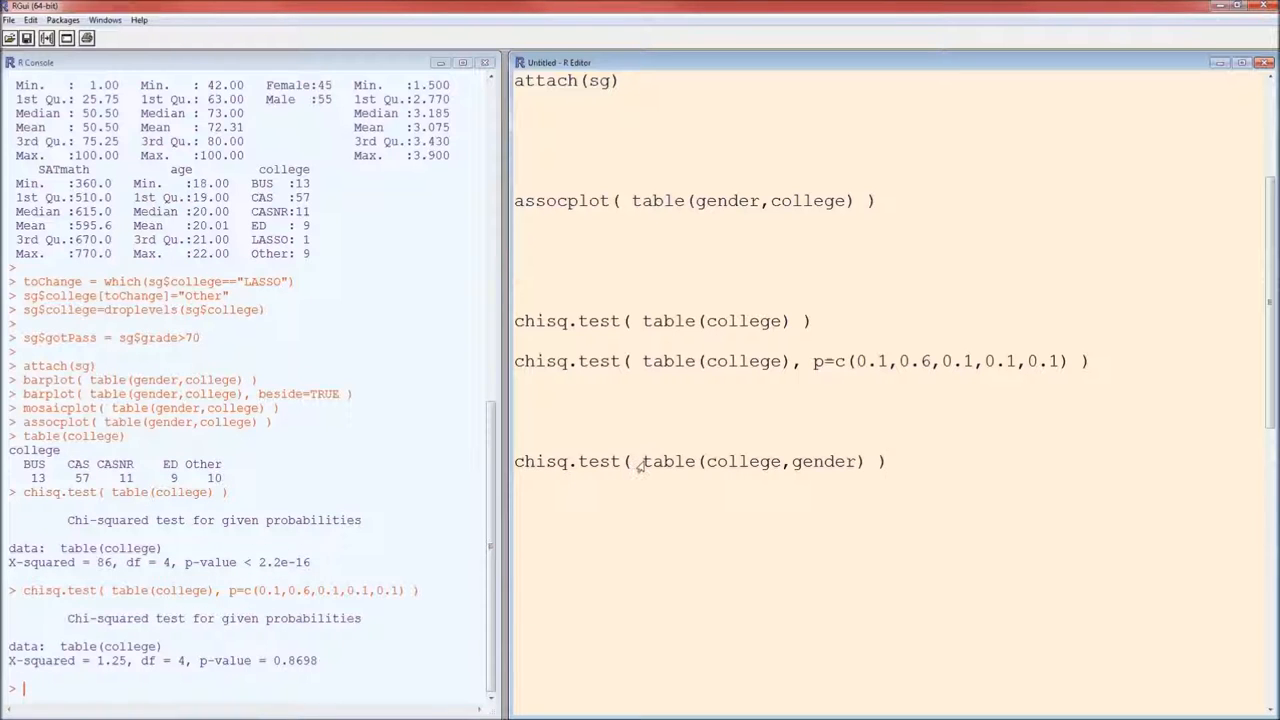
pyautogui.doubleClick(756, 460)
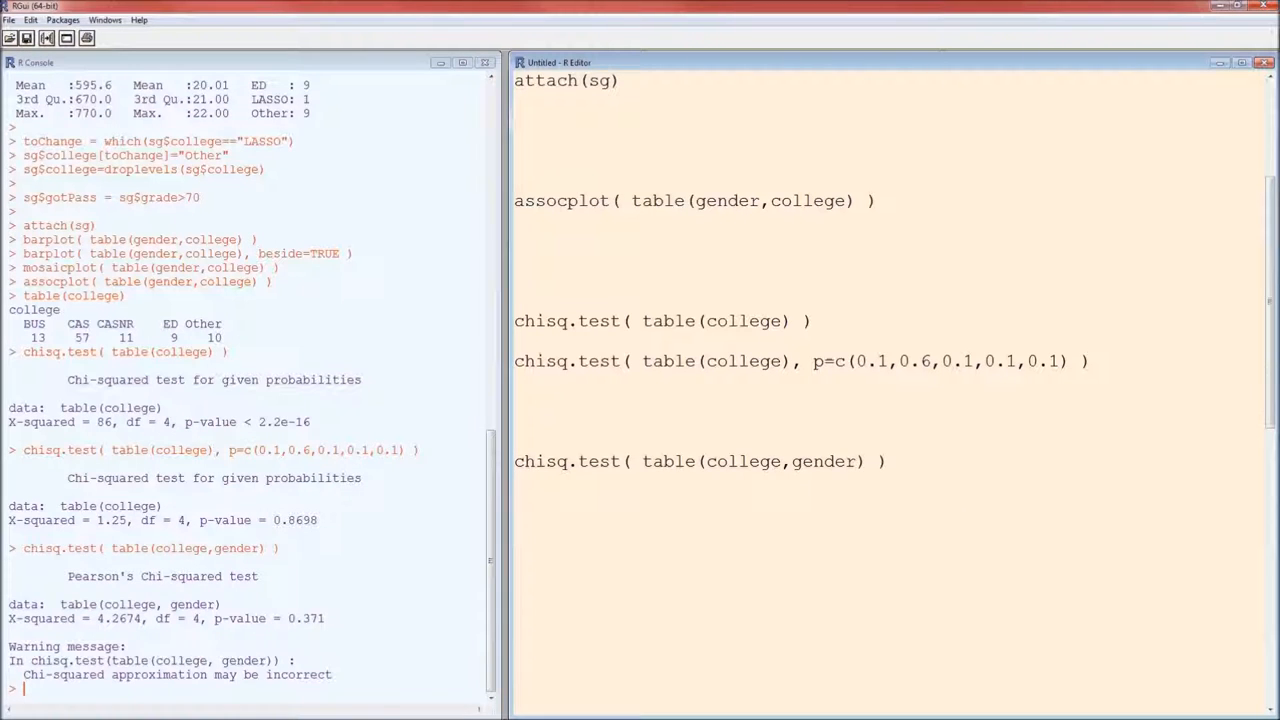
# Add the line chisq.test( table(college,gotPass) ) to the script without running it.
pyautogui.write('chisq.test( table(college,gotPass) )')
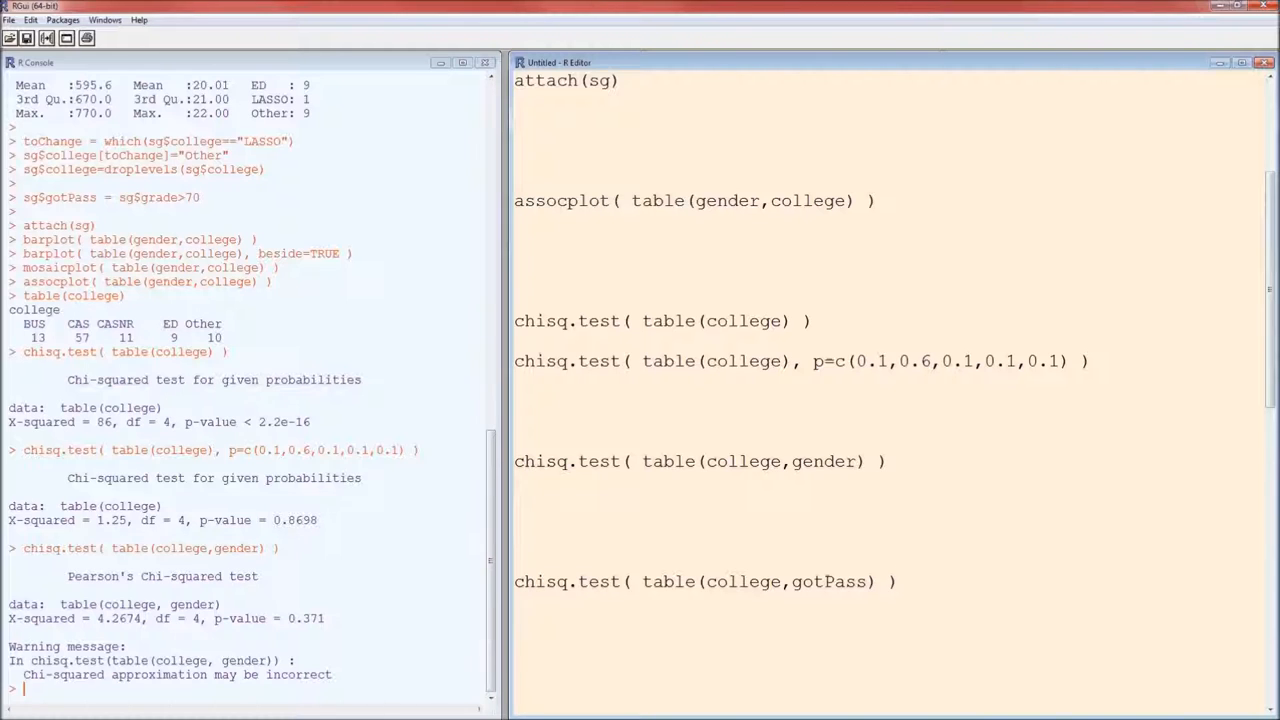
# Run the college-by-gotPass test, giving X-squared = 14.728, df = 4, p-value 0.005299.
pyautogui.click(900, 580)
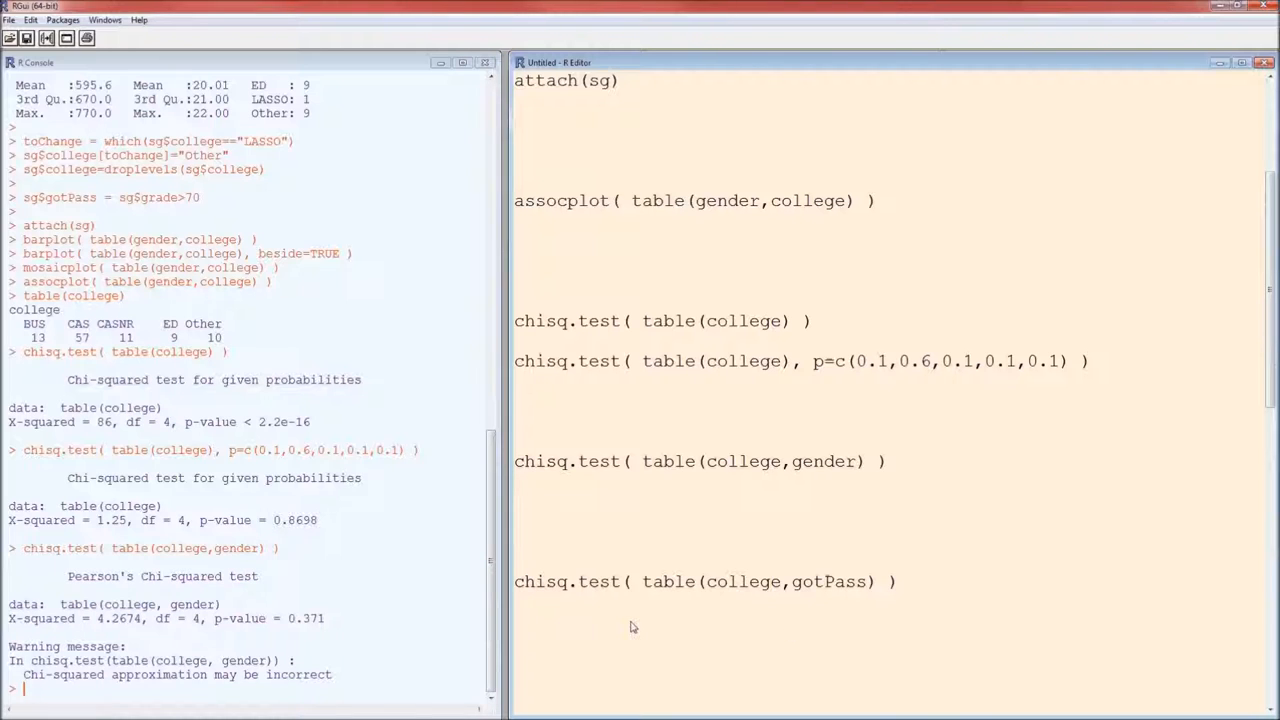
pyautogui.moveTo(878, 656)
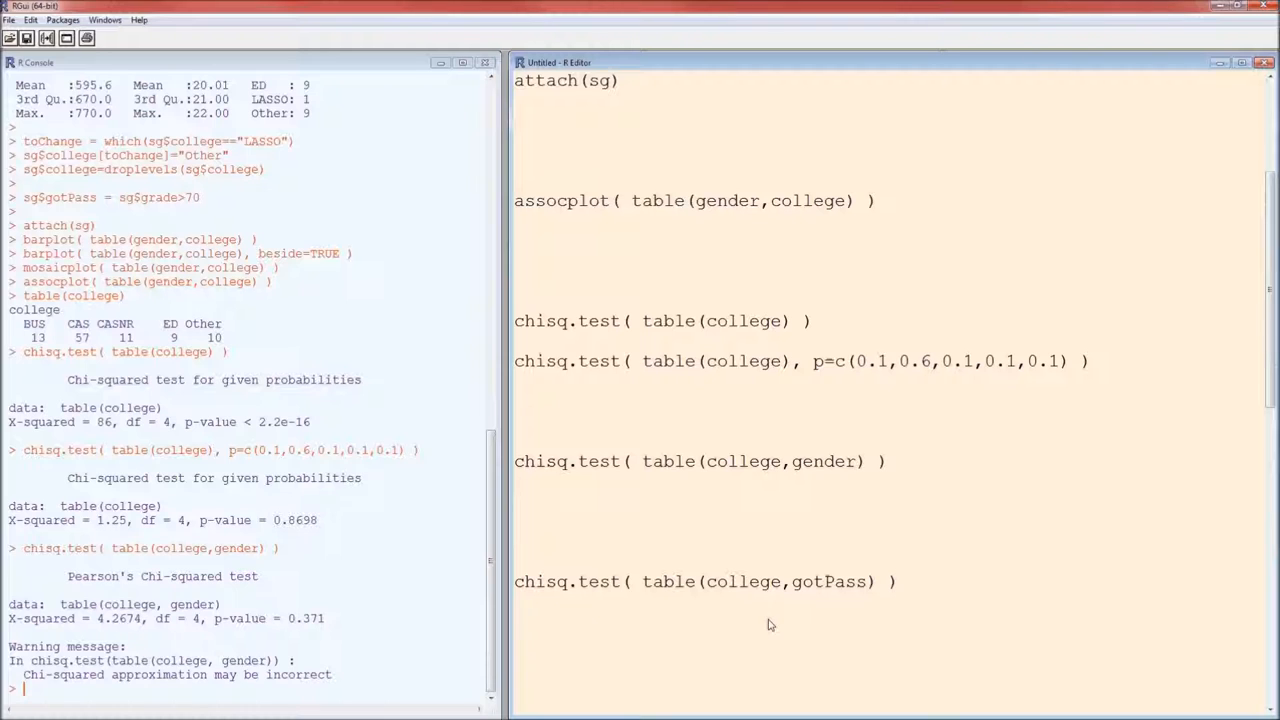
pyautogui.moveTo(756, 620)
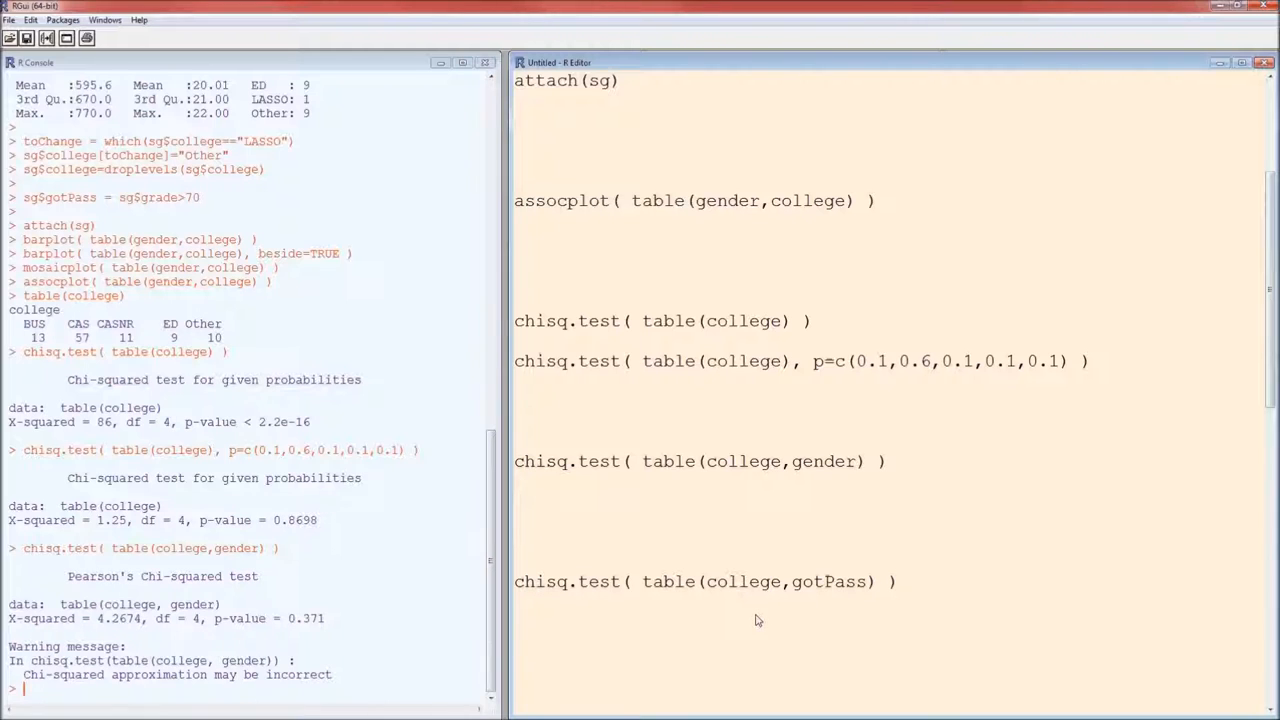
pyautogui.click(896, 580)
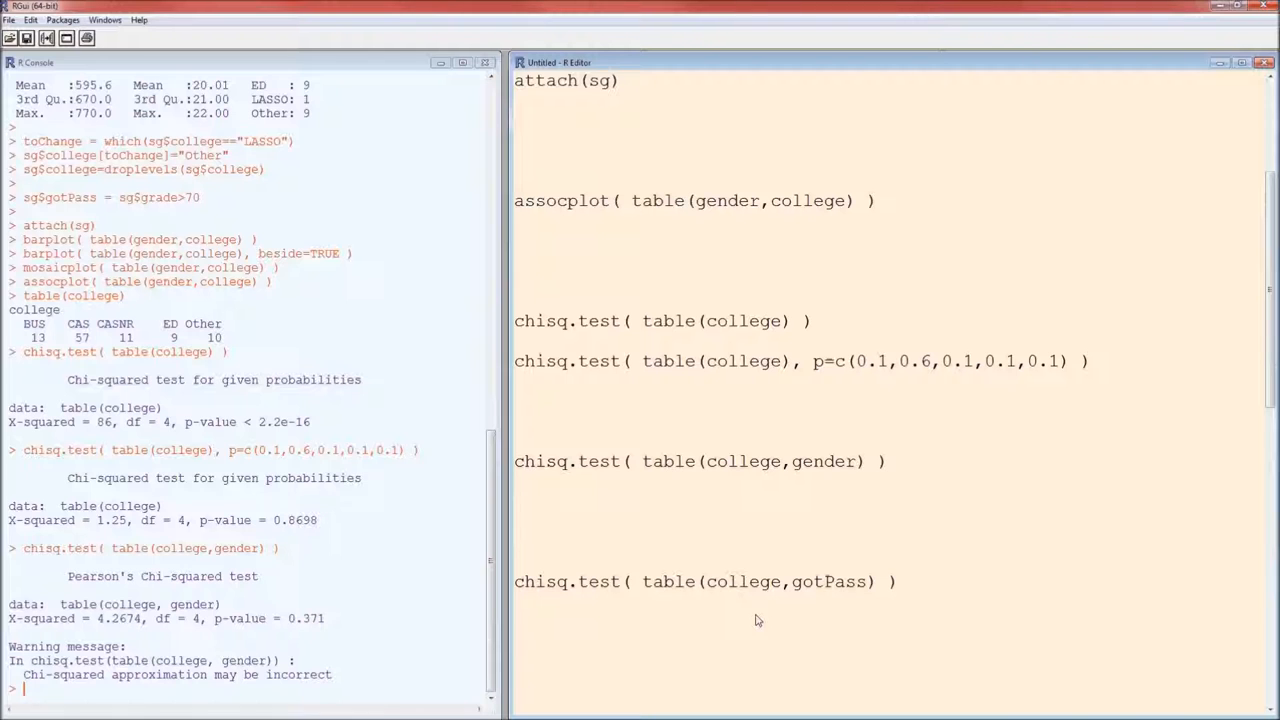
pyautogui.press('Return')
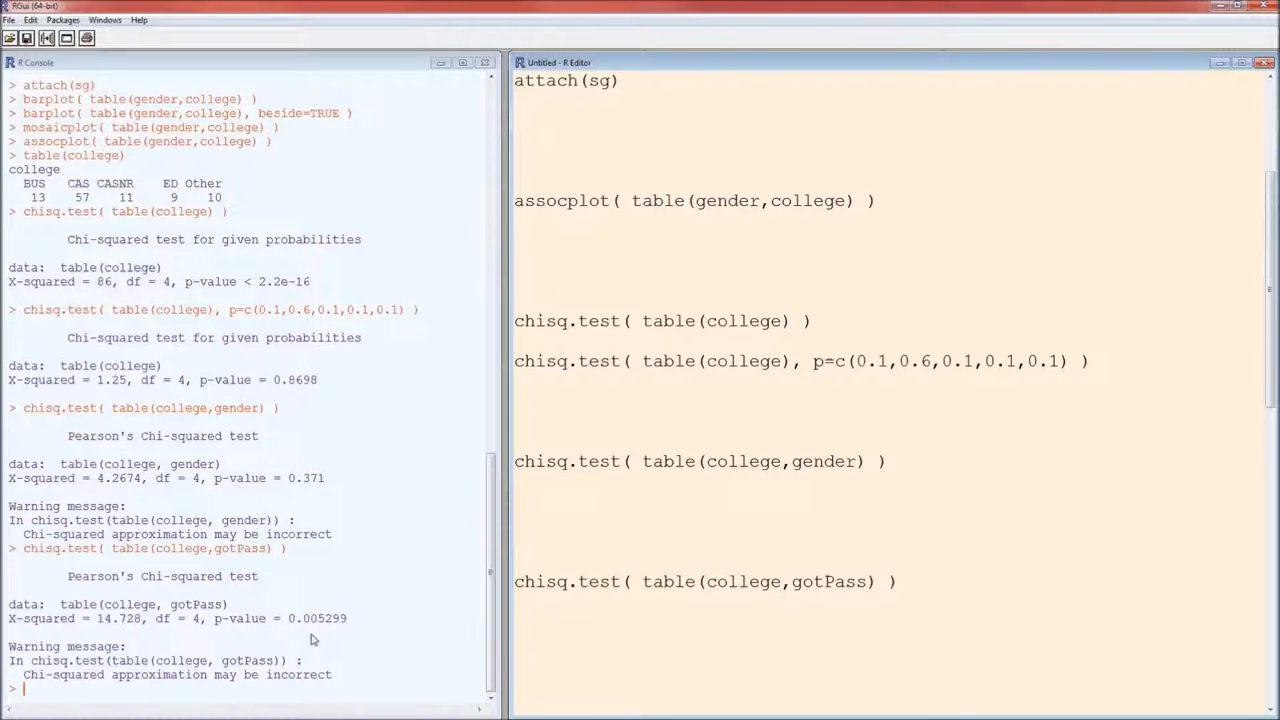
pyautogui.click(516, 600)
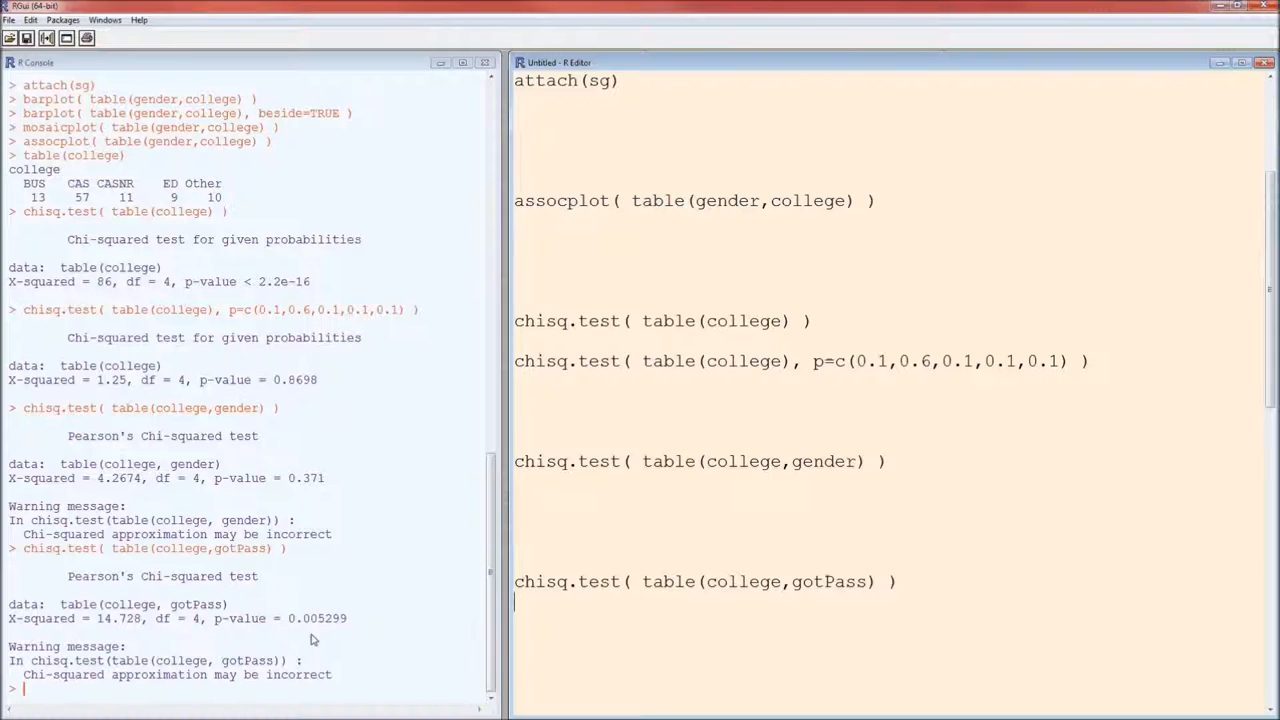
pyautogui.moveTo(982, 600)
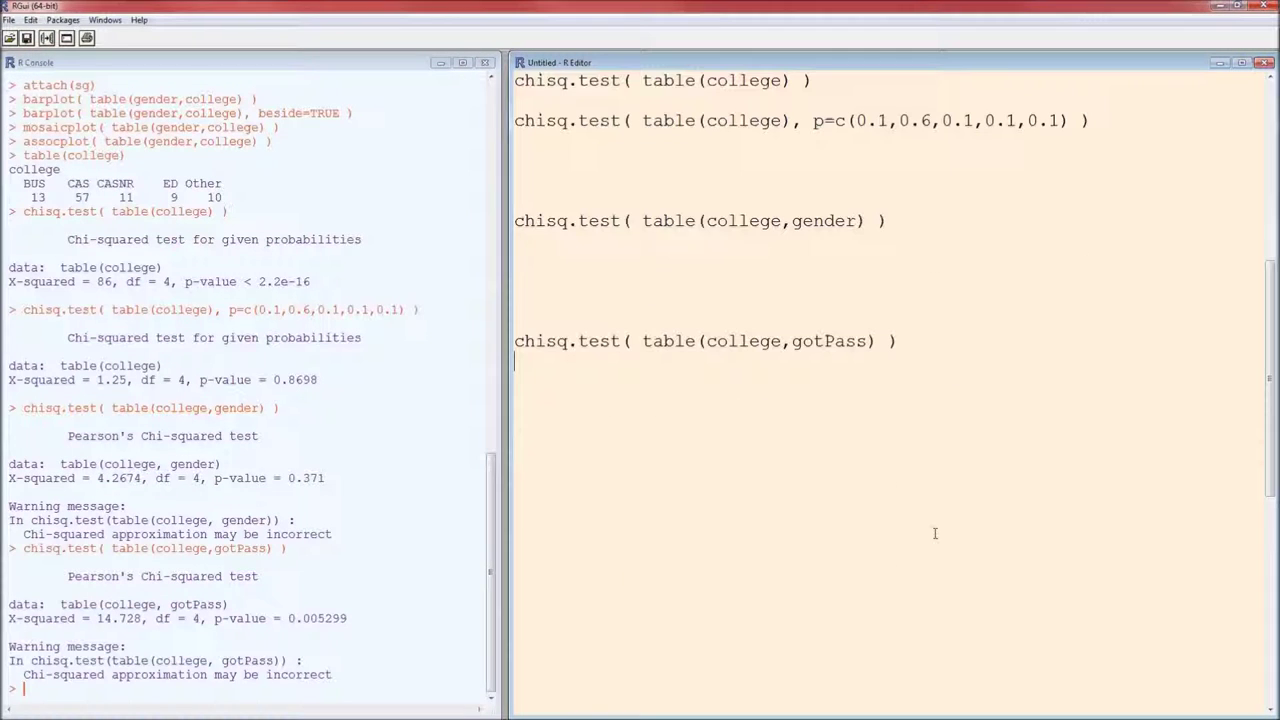
pyautogui.moveTo(904, 488)
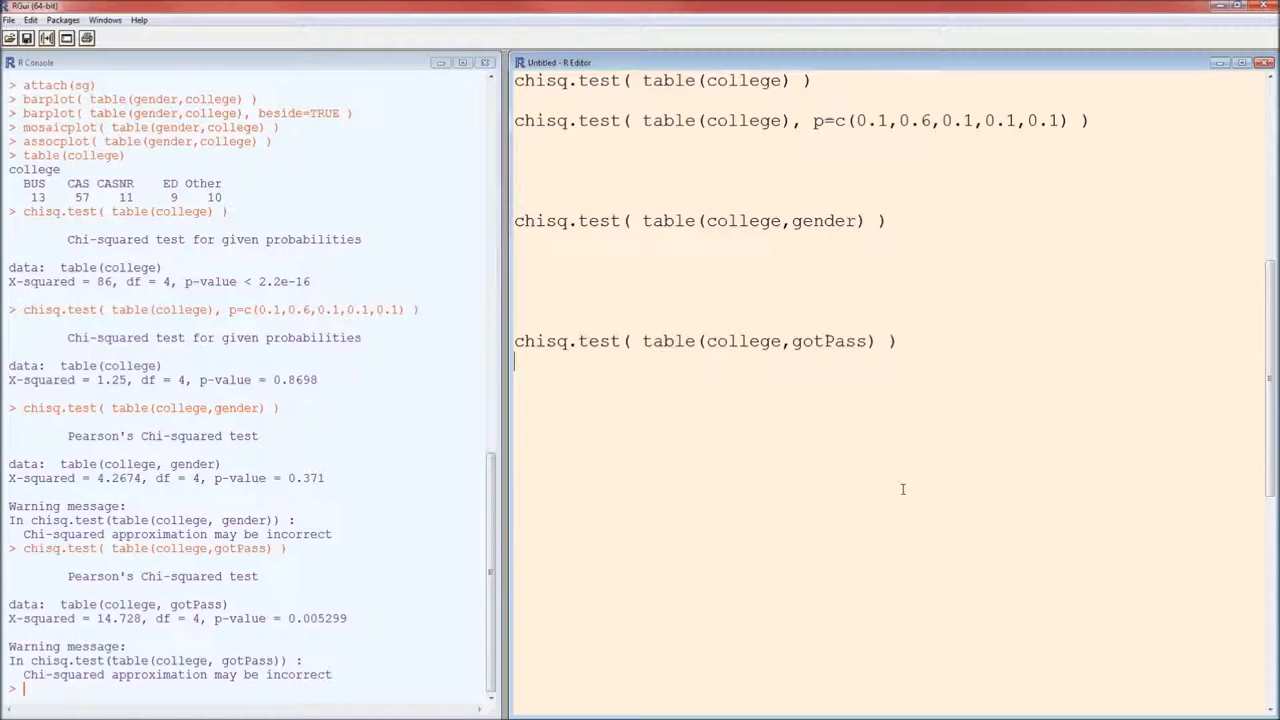
# Add and run prop.table(table(college,gotPass),1) to show each college's FALSE/TRUE pass shares.
pyautogui.write('prop.table(table(college,gotPass),1)')
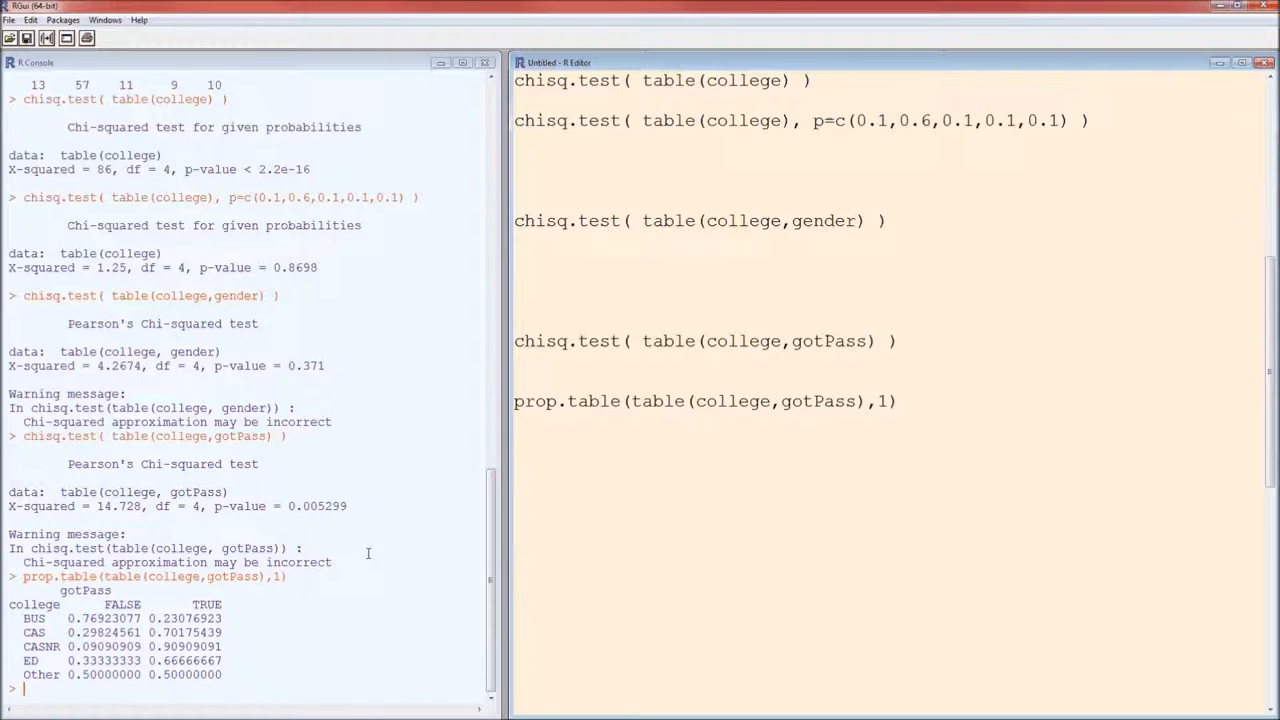
pyautogui.click(514, 420)
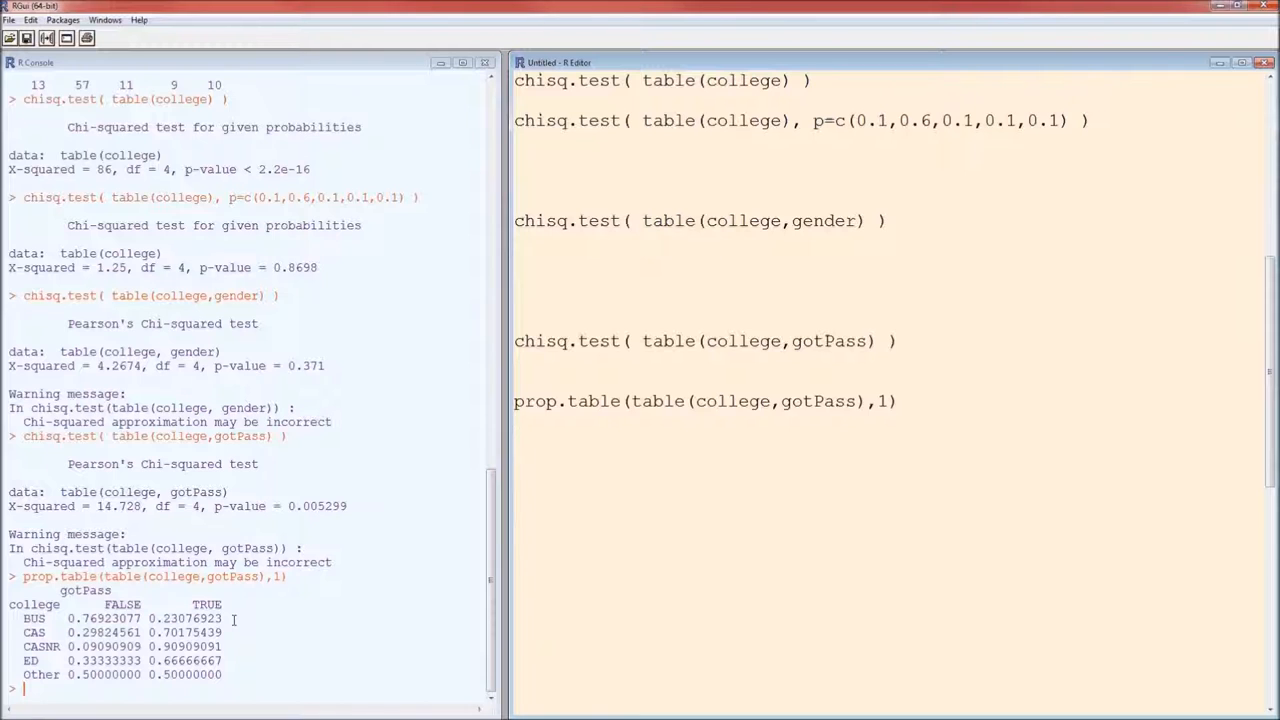
pyautogui.click(516, 420)
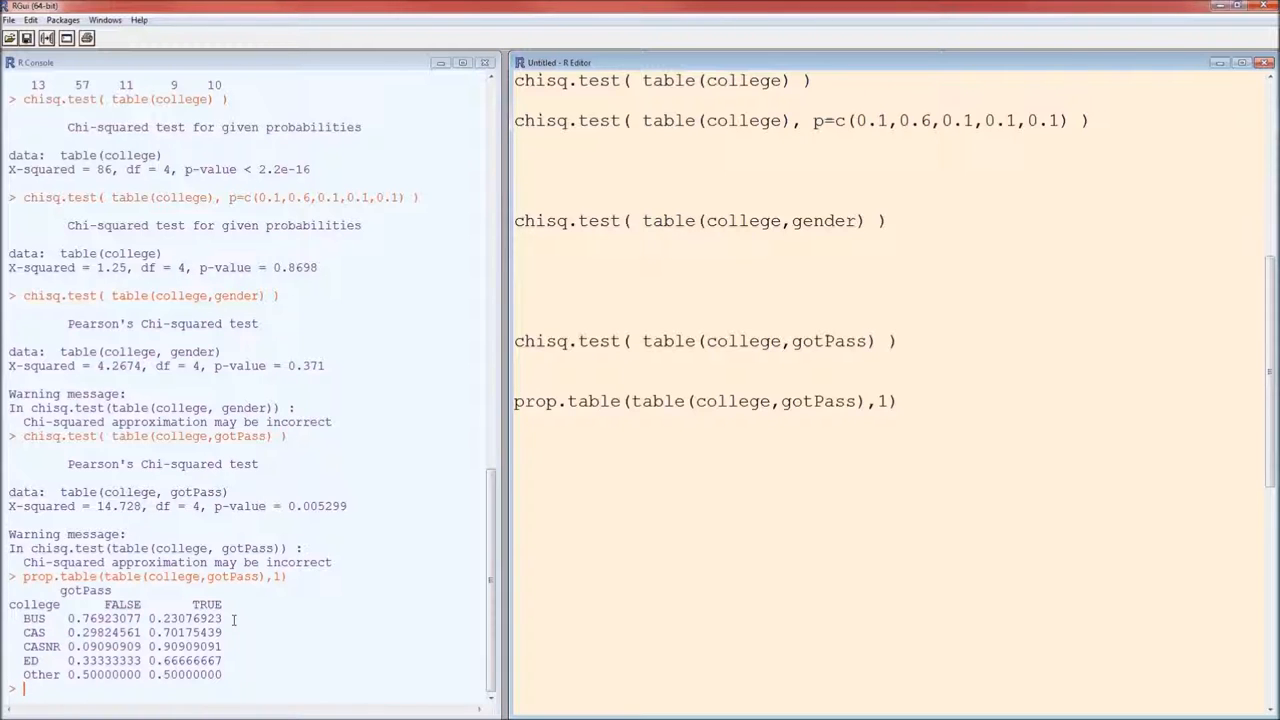
pyautogui.moveTo(1080, 418)
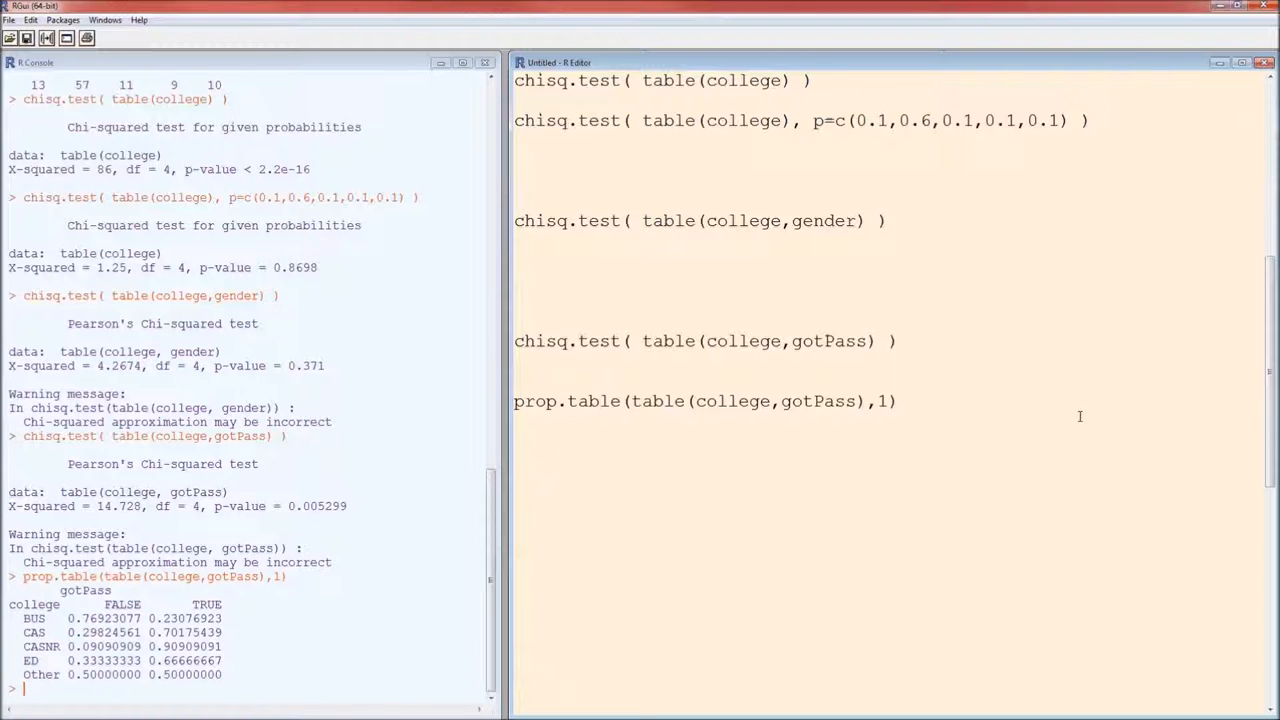